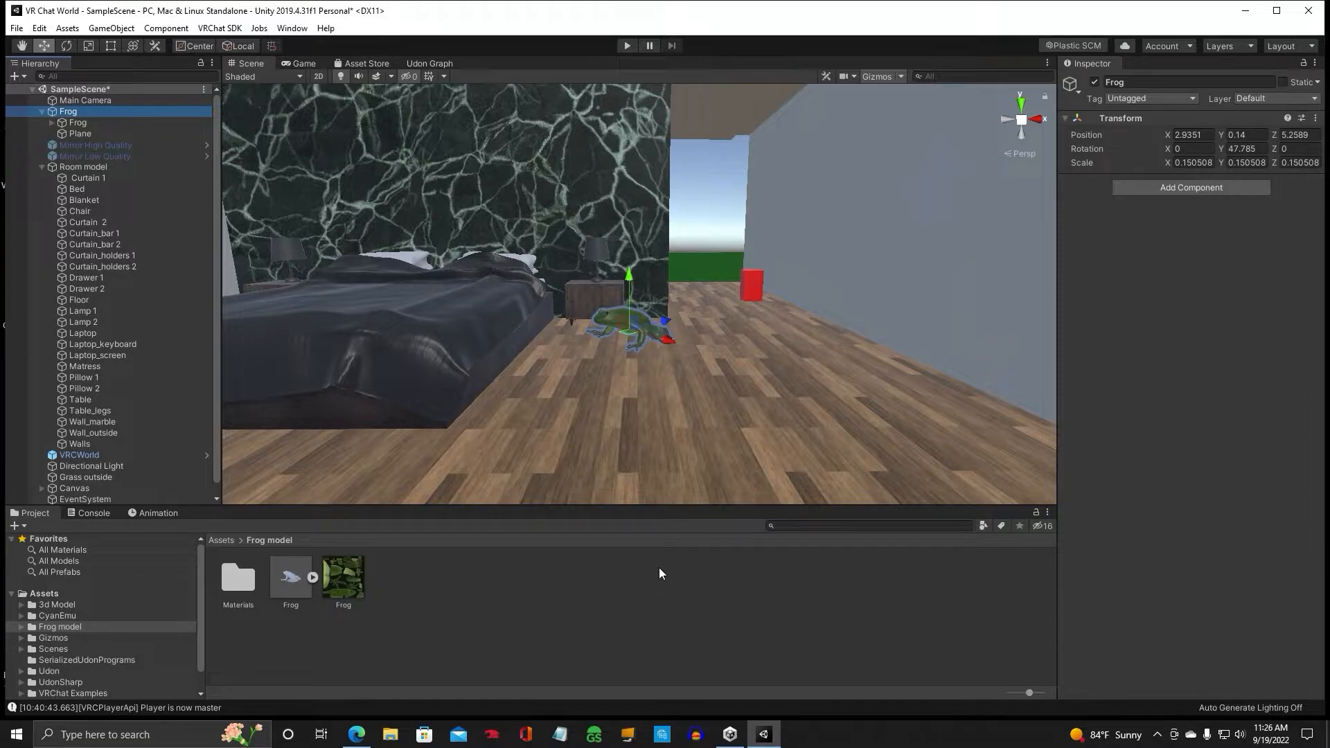
mouse_move(674, 476)
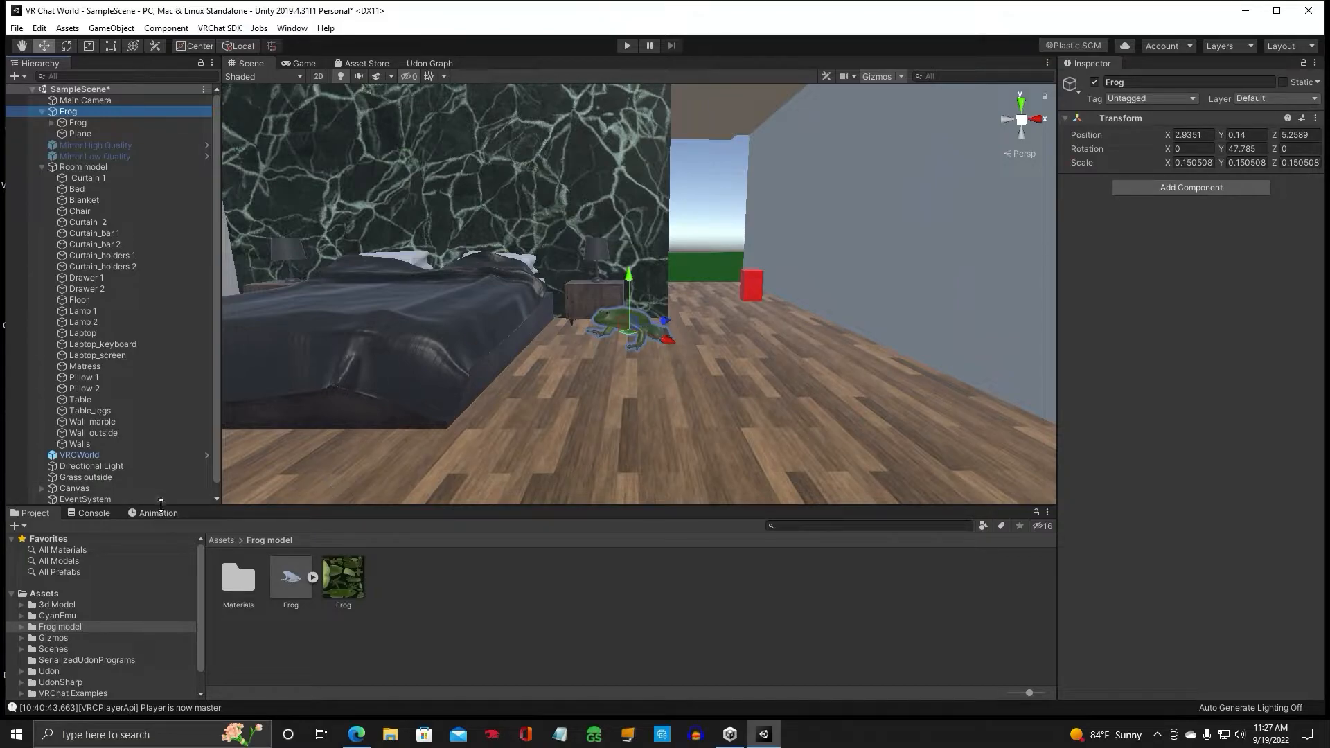
Switch the bottom panel between Project and Animation, ending on the Frog's empty timeline.
left_click(158, 513)
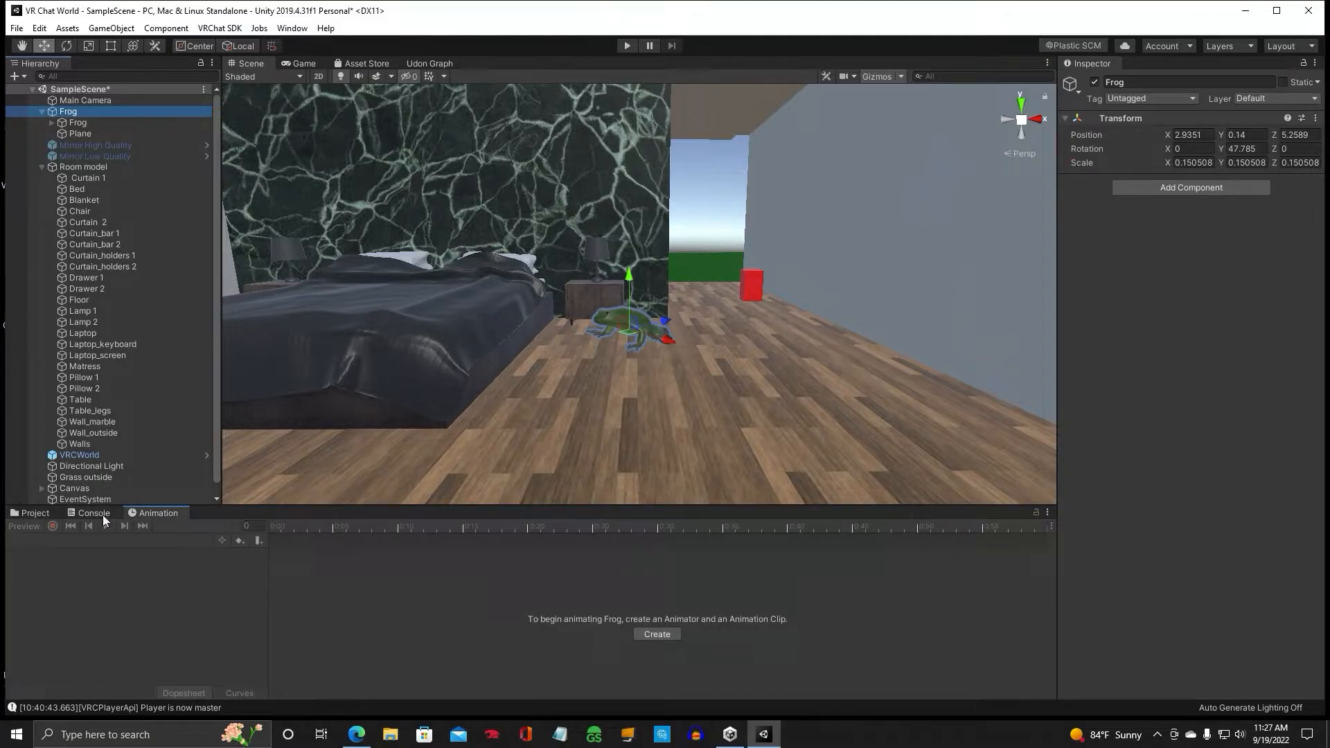
left_click(34, 512)
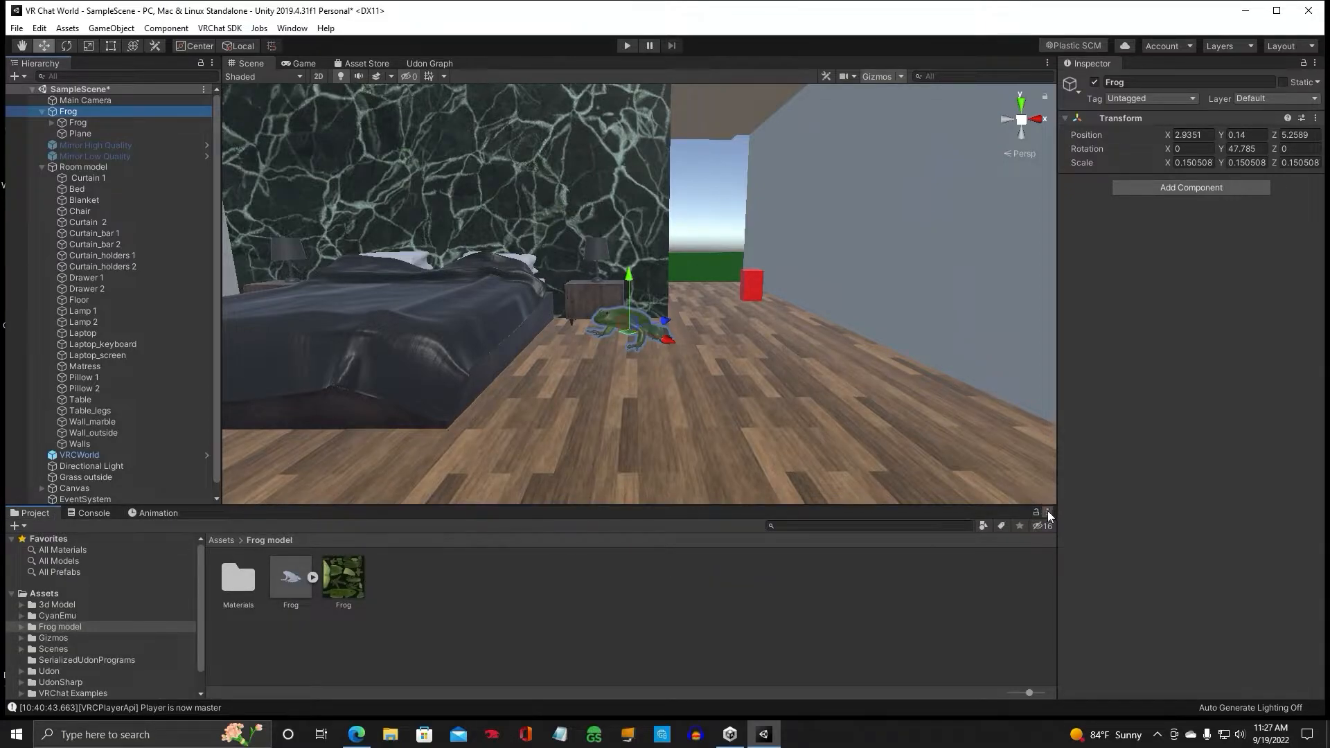
left_click(1049, 512)
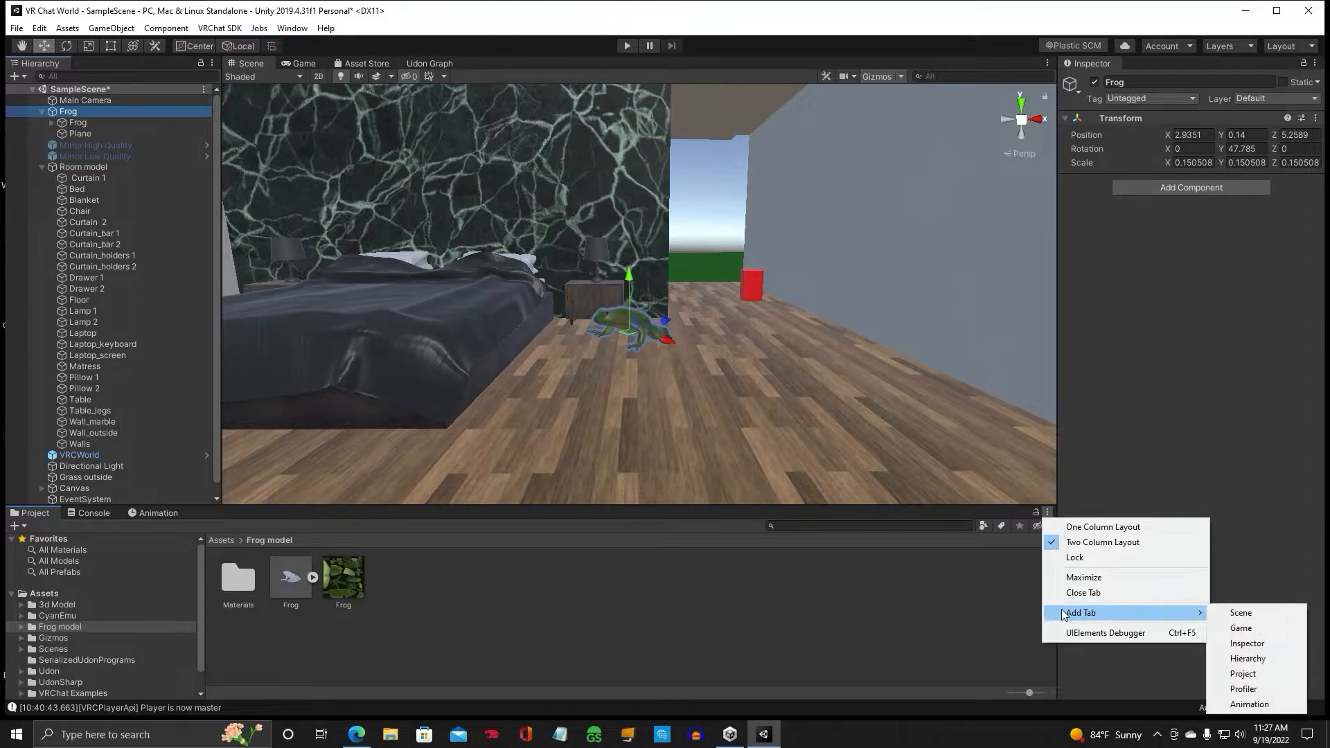
mouse_move(1249, 704)
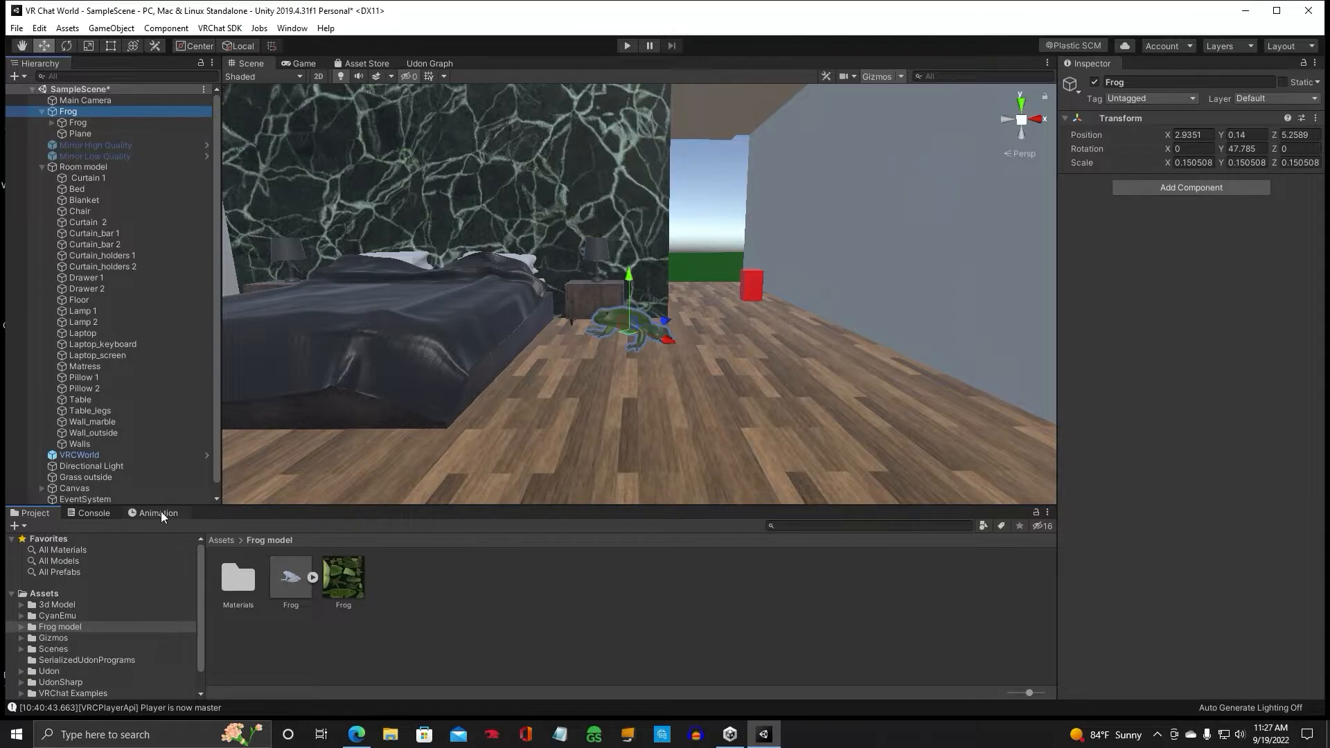
left_click(158, 514)
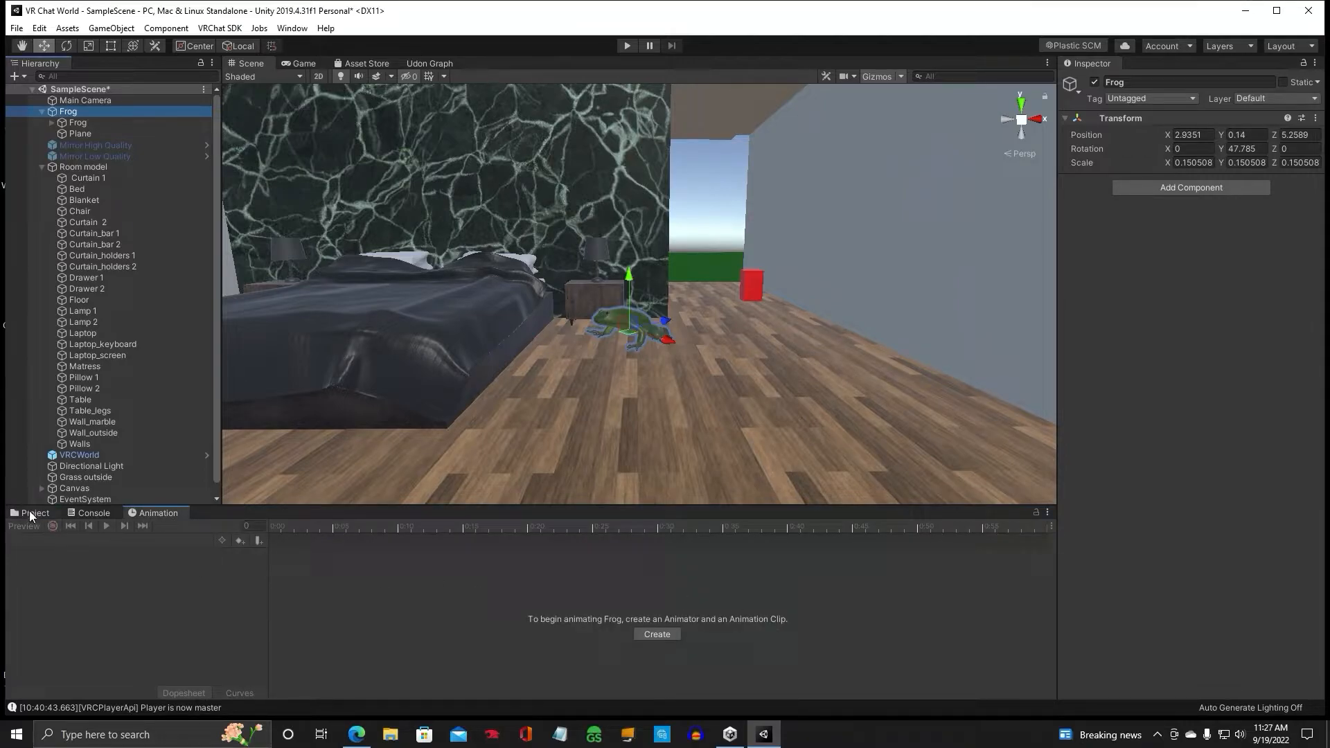
left_click(35, 513)
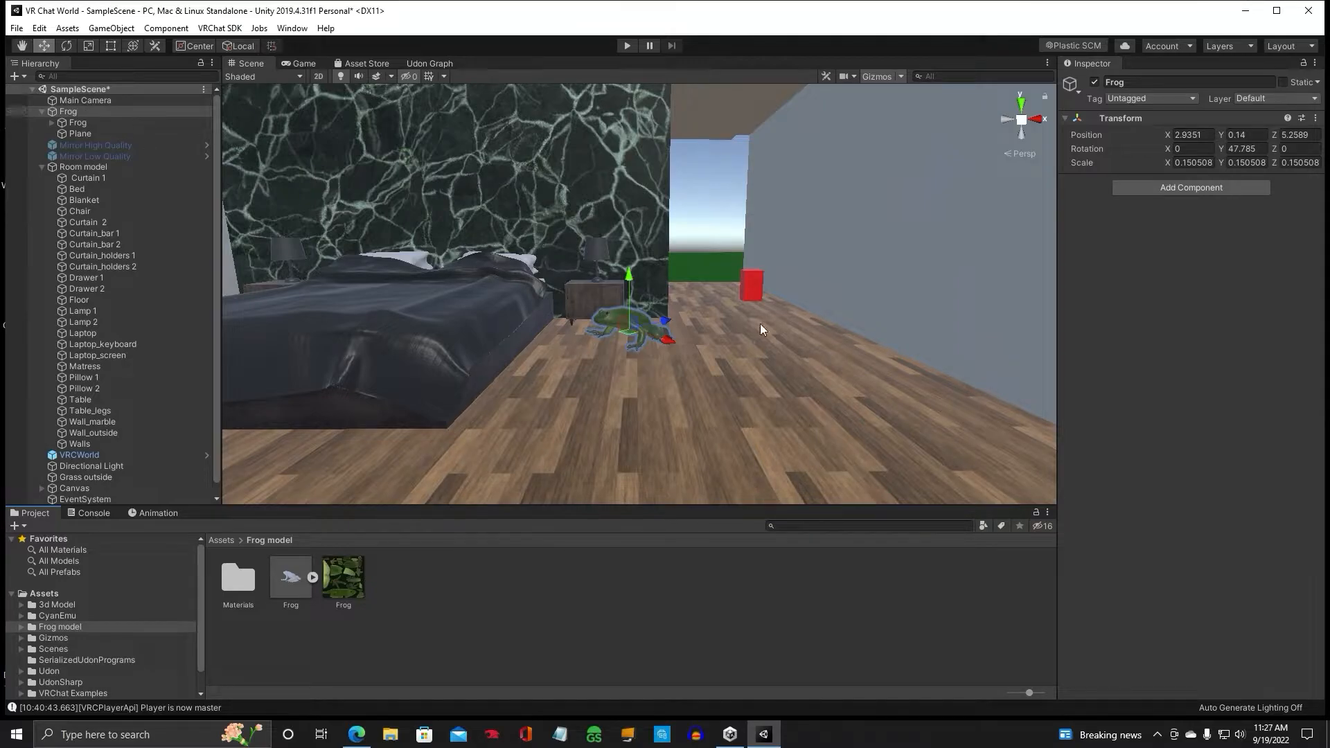
mouse_move(656, 361)
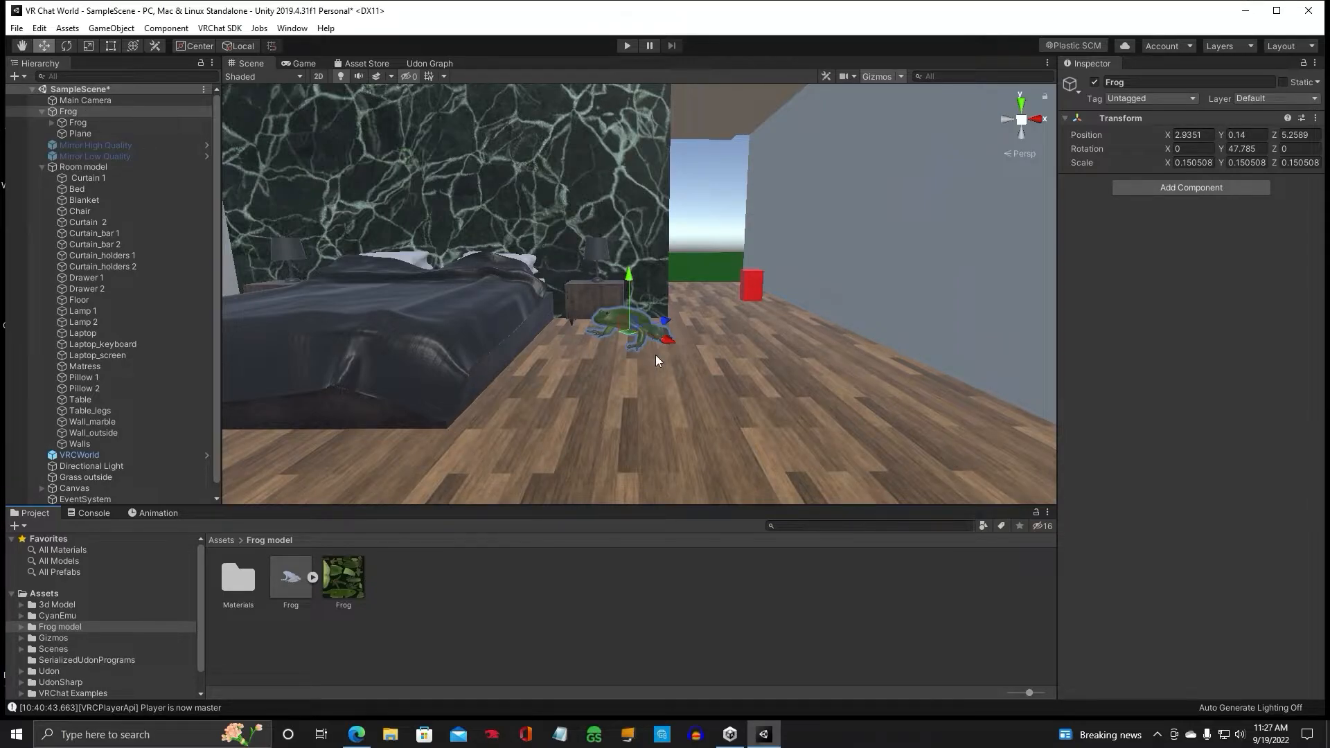
left_click(158, 512)
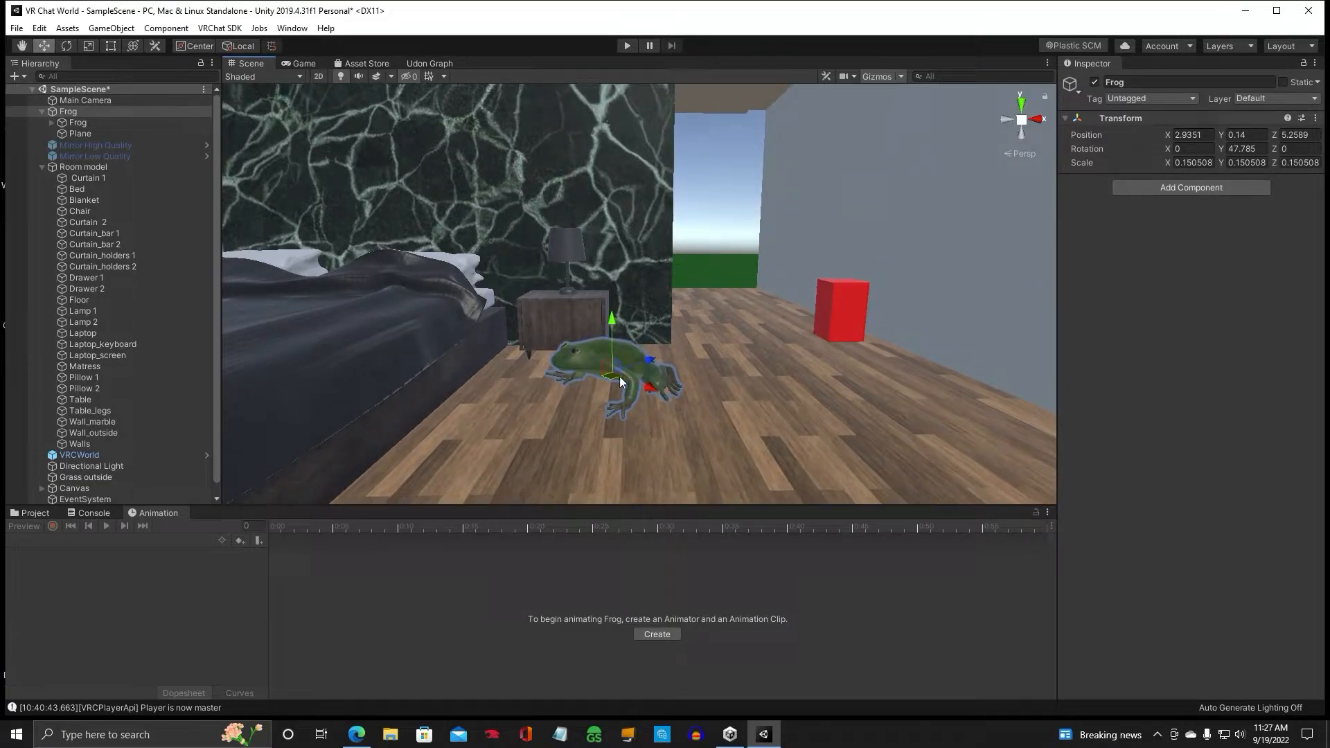
mouse_move(669, 586)
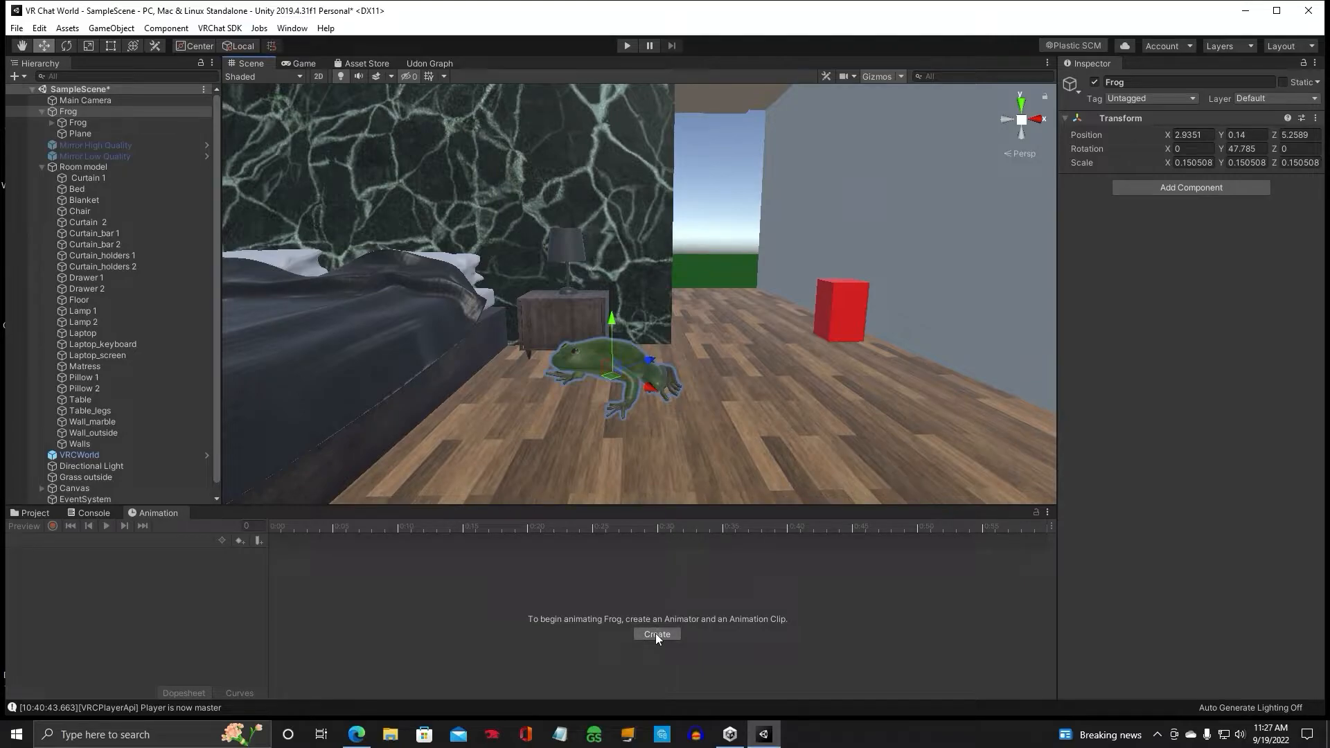
Create the Frog's Animator and save a new clip named 'Frog float'.
left_click(656, 634)
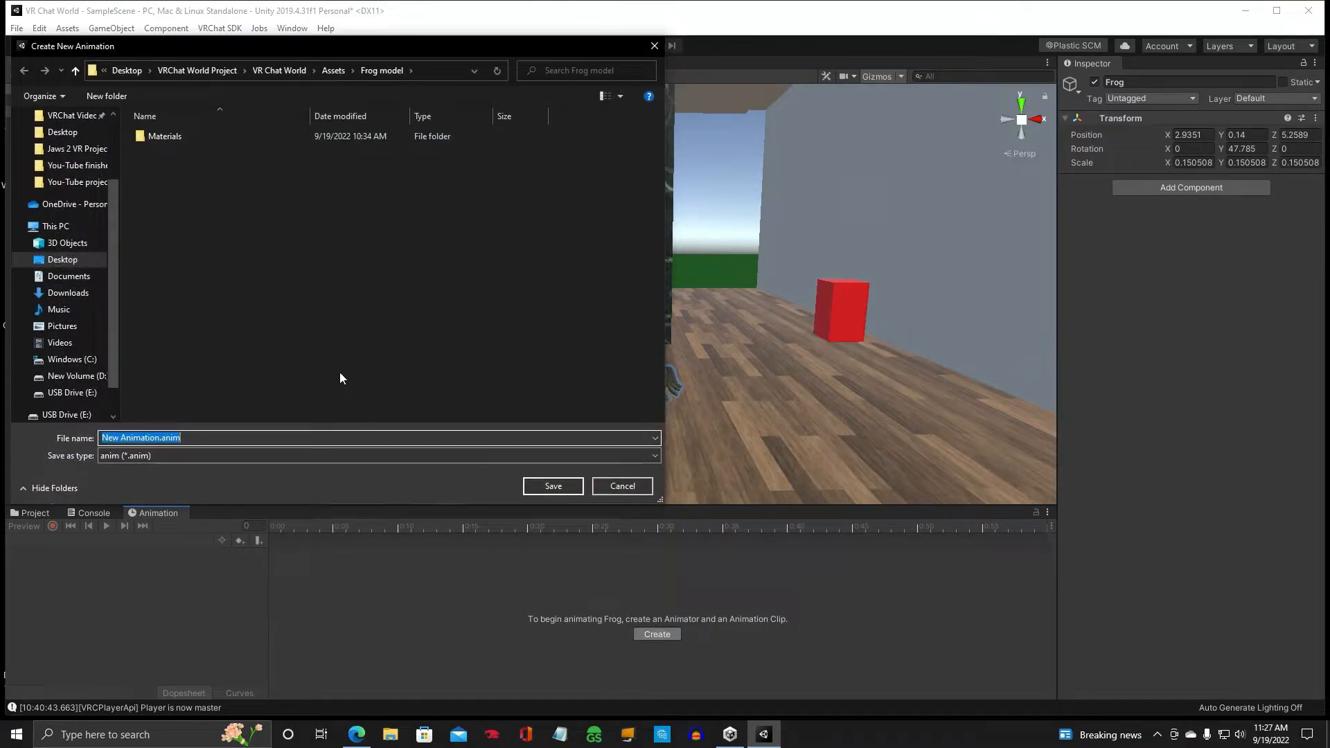
mouse_move(228, 284)
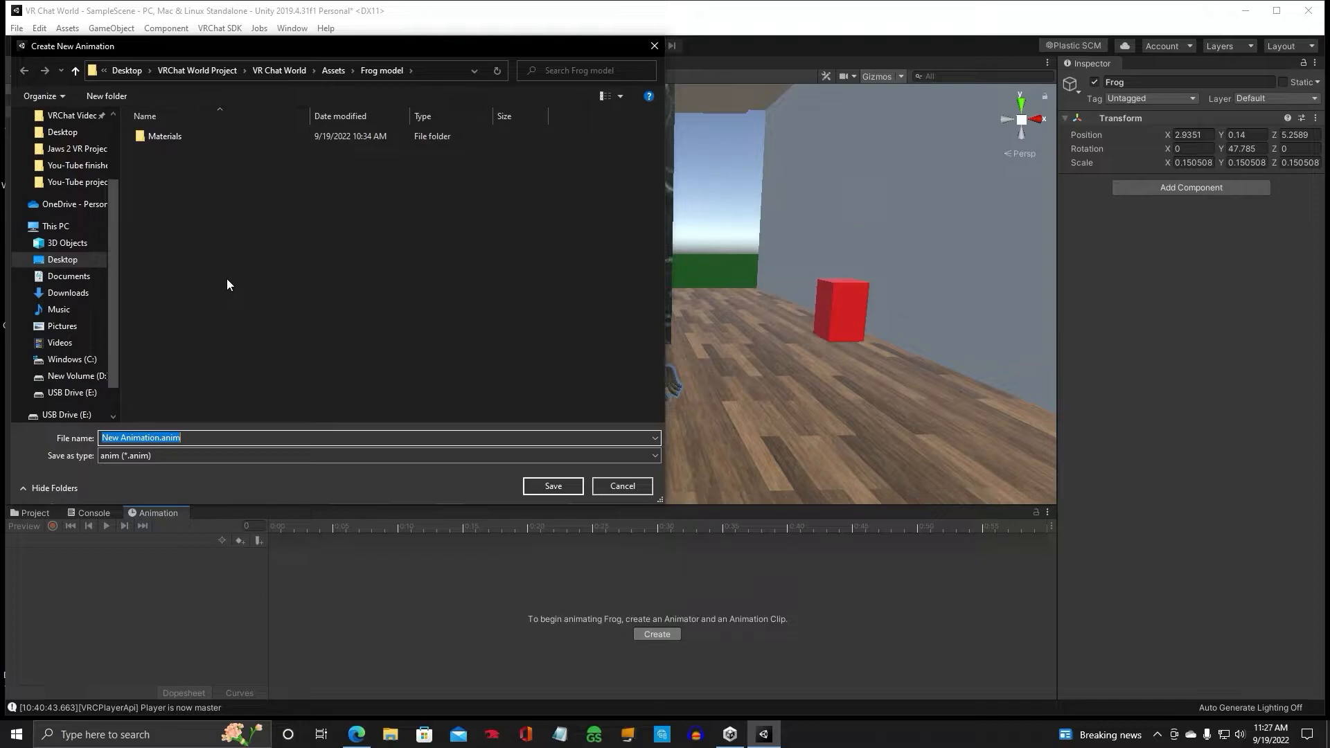
mouse_move(252, 218)
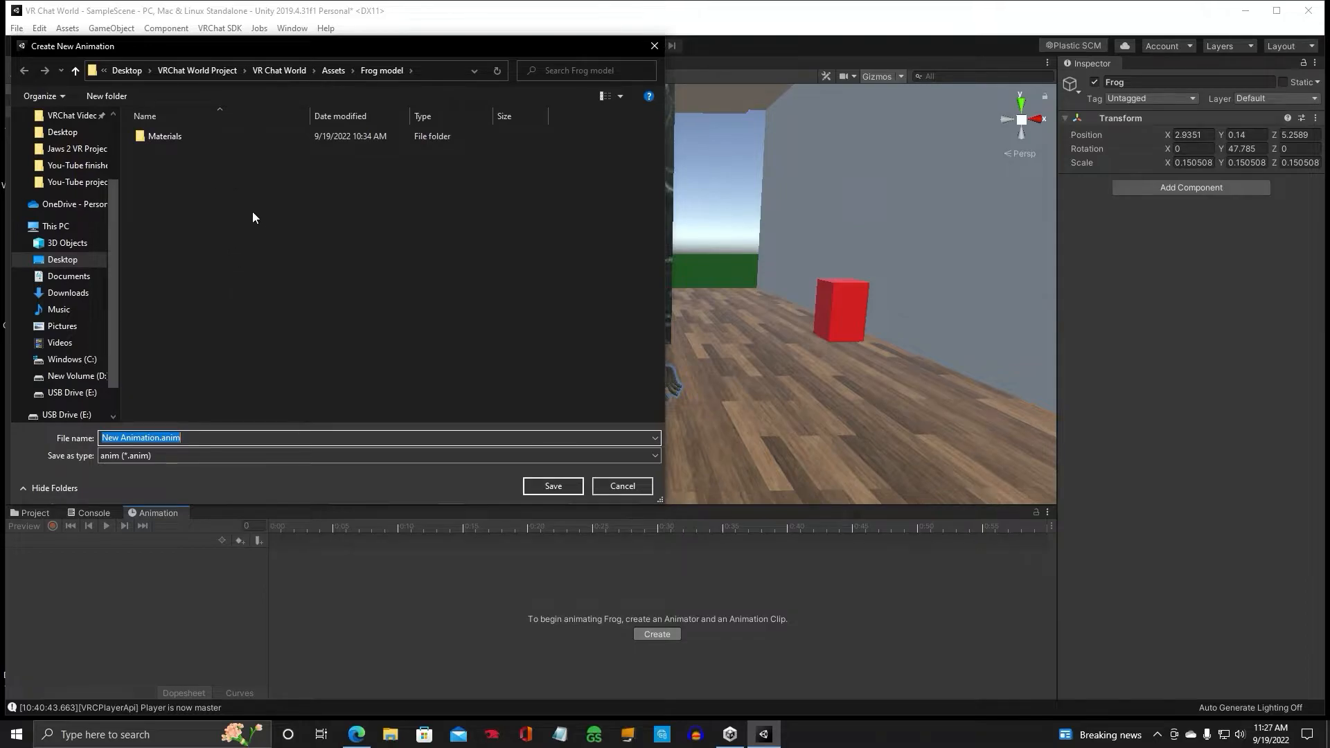
mouse_move(224, 423)
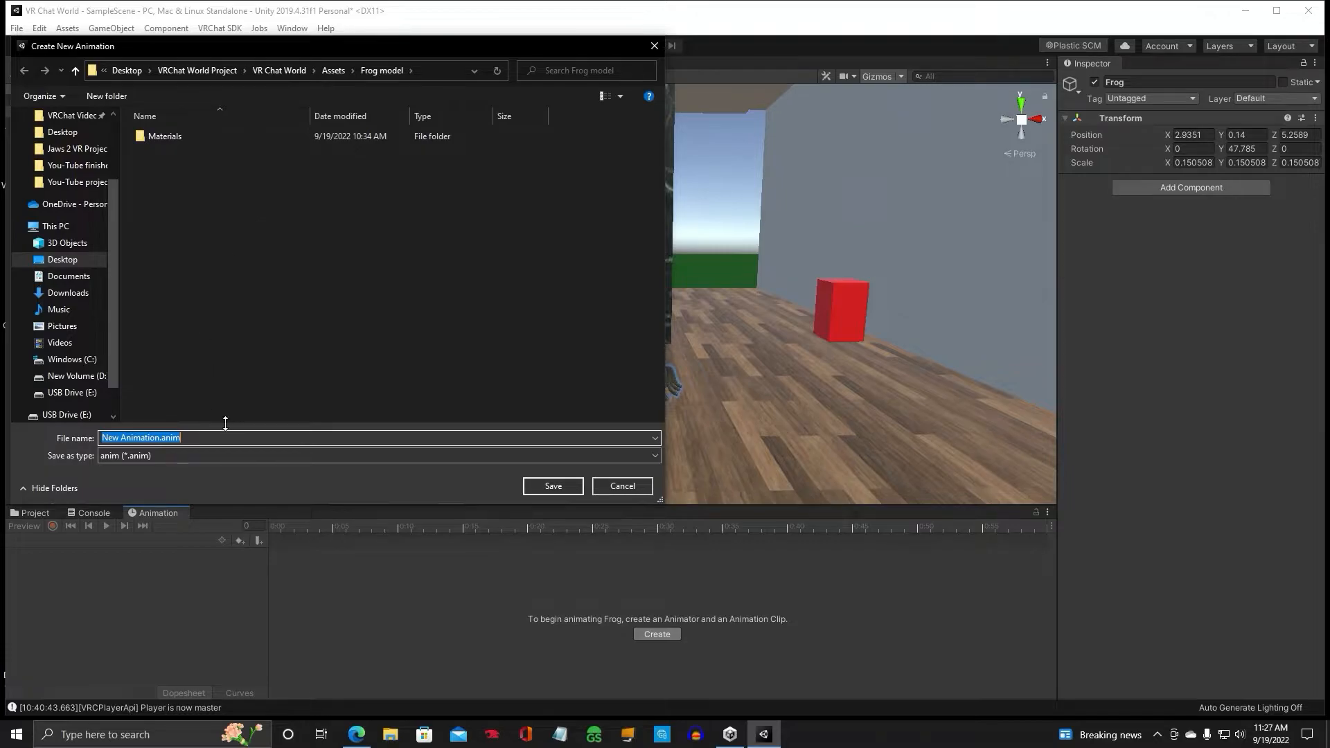
mouse_move(307, 362)
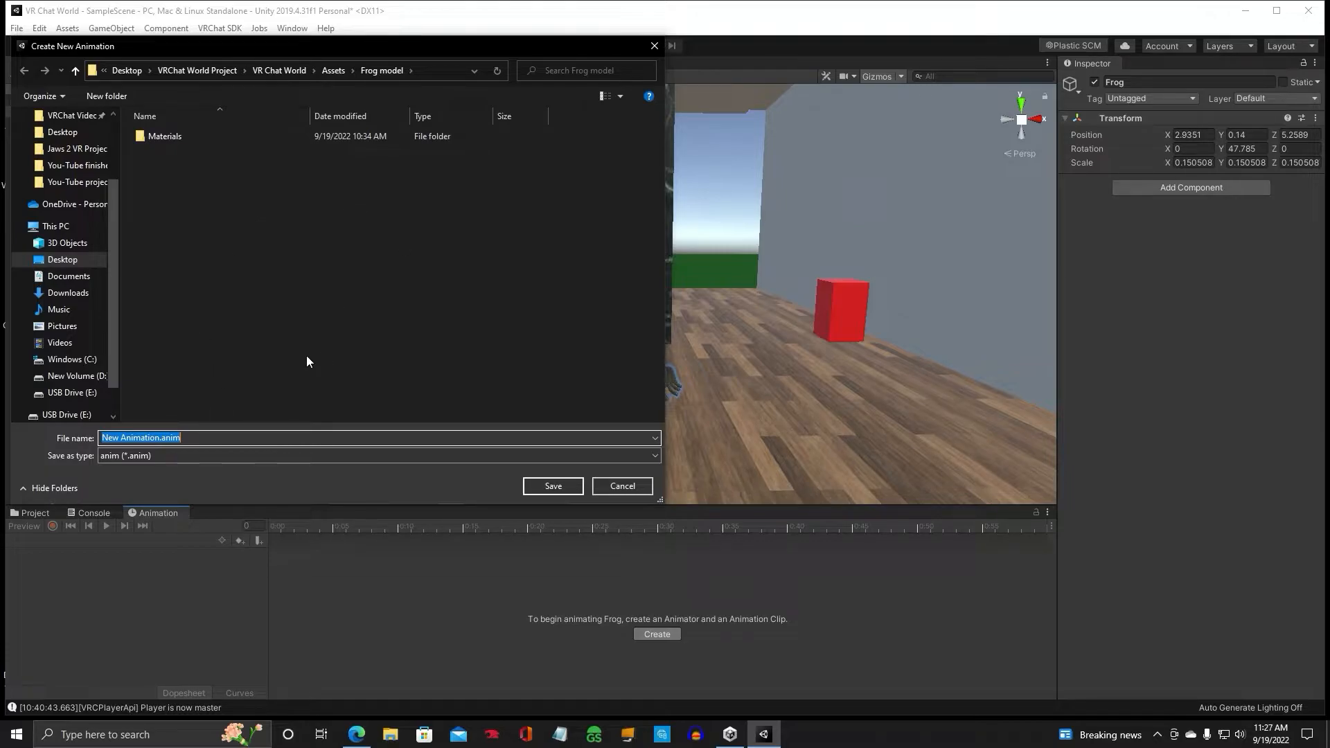
type("Frog float")
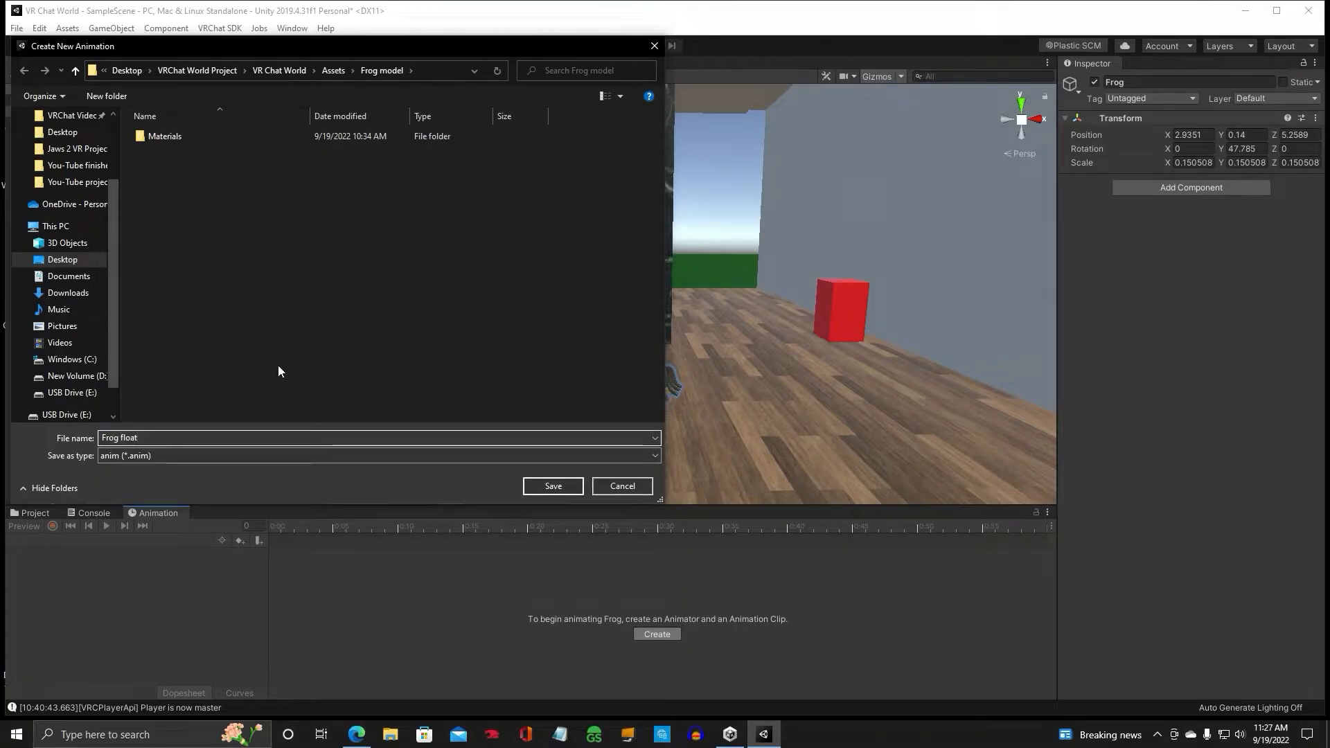
left_click(552, 486)
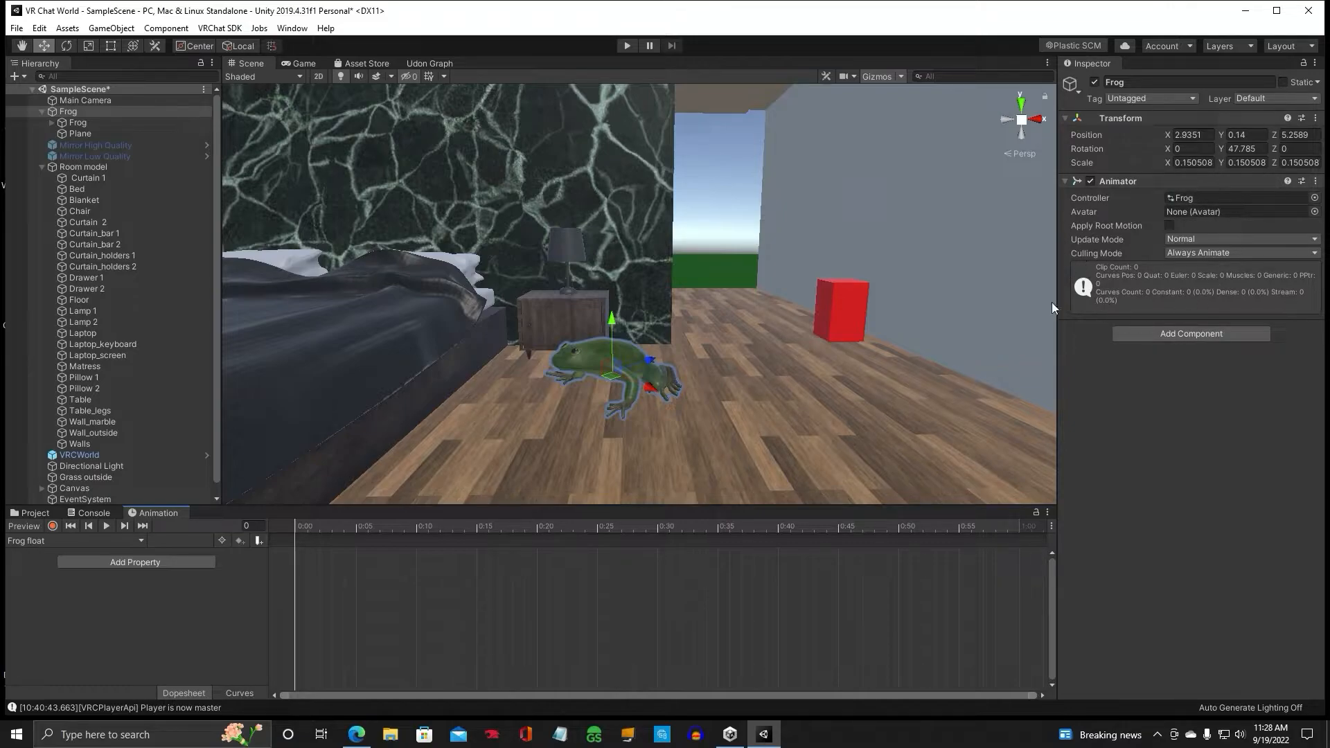
mouse_move(609, 321)
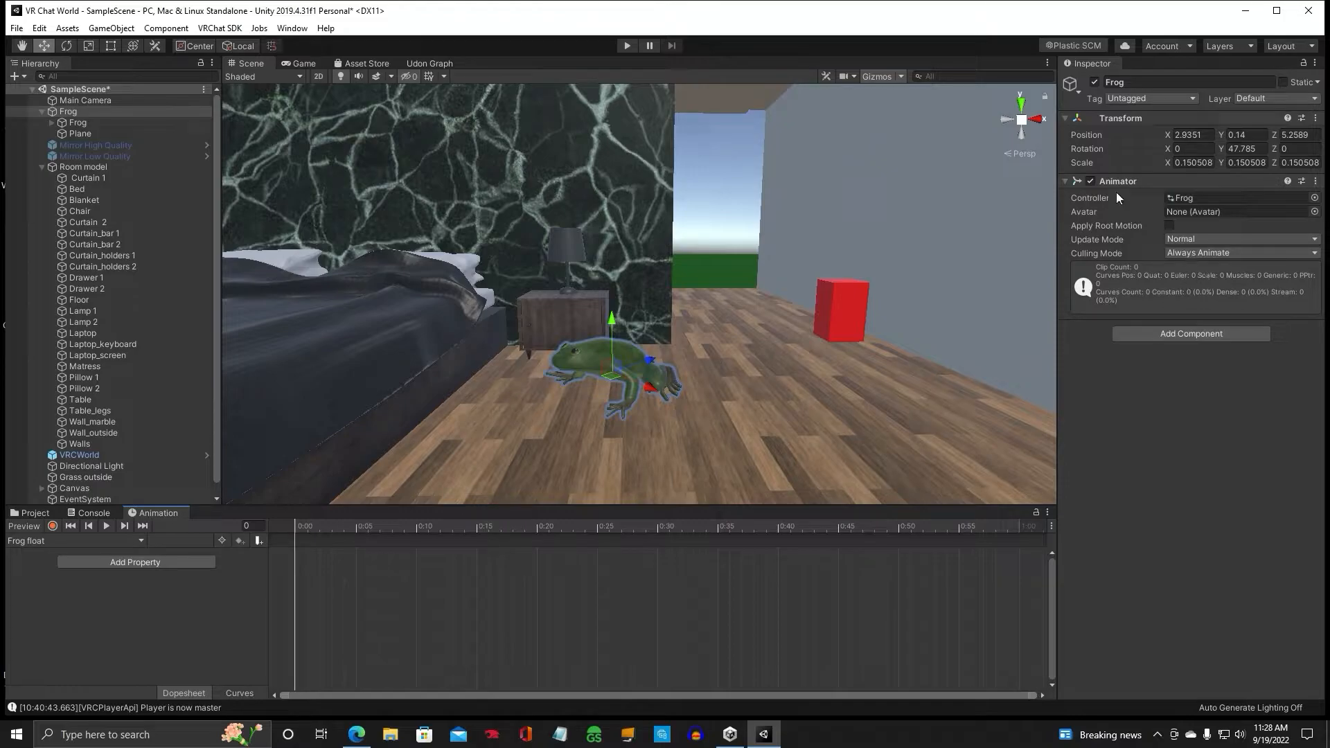
mouse_move(1128, 223)
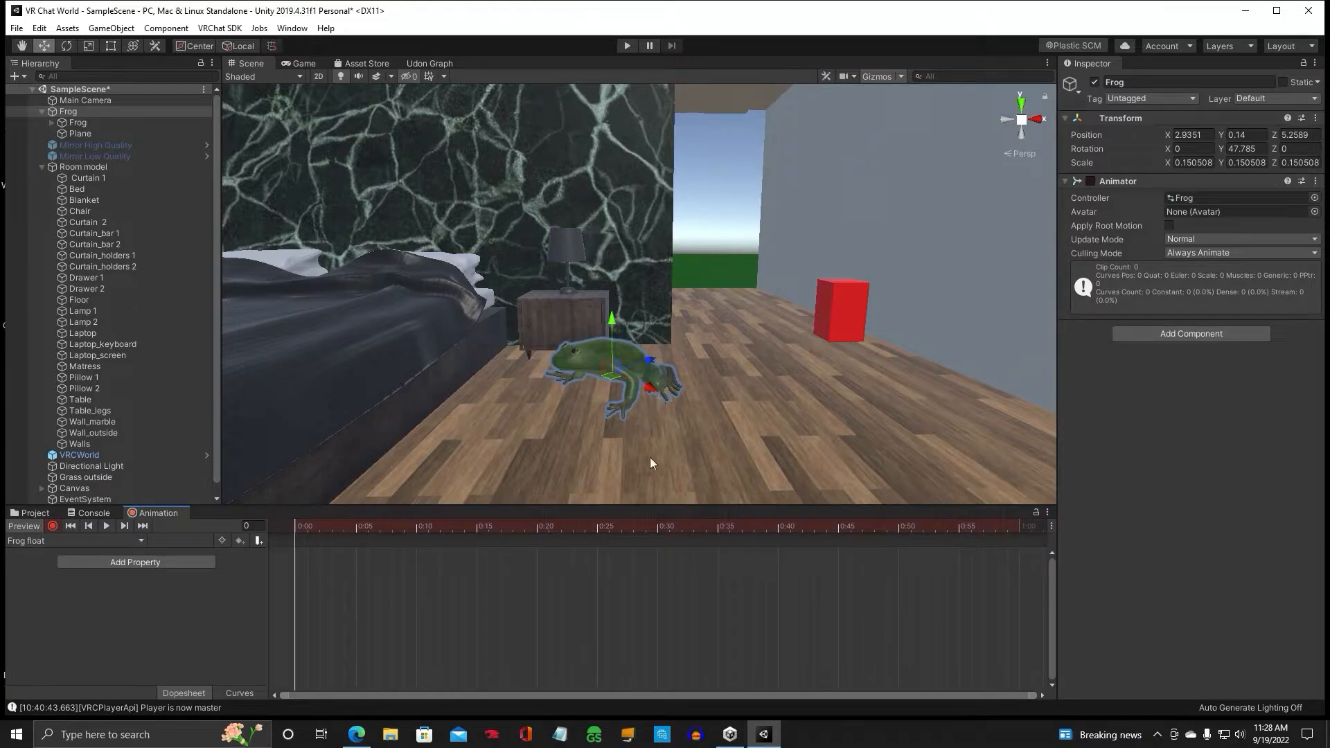
mouse_move(759, 329)
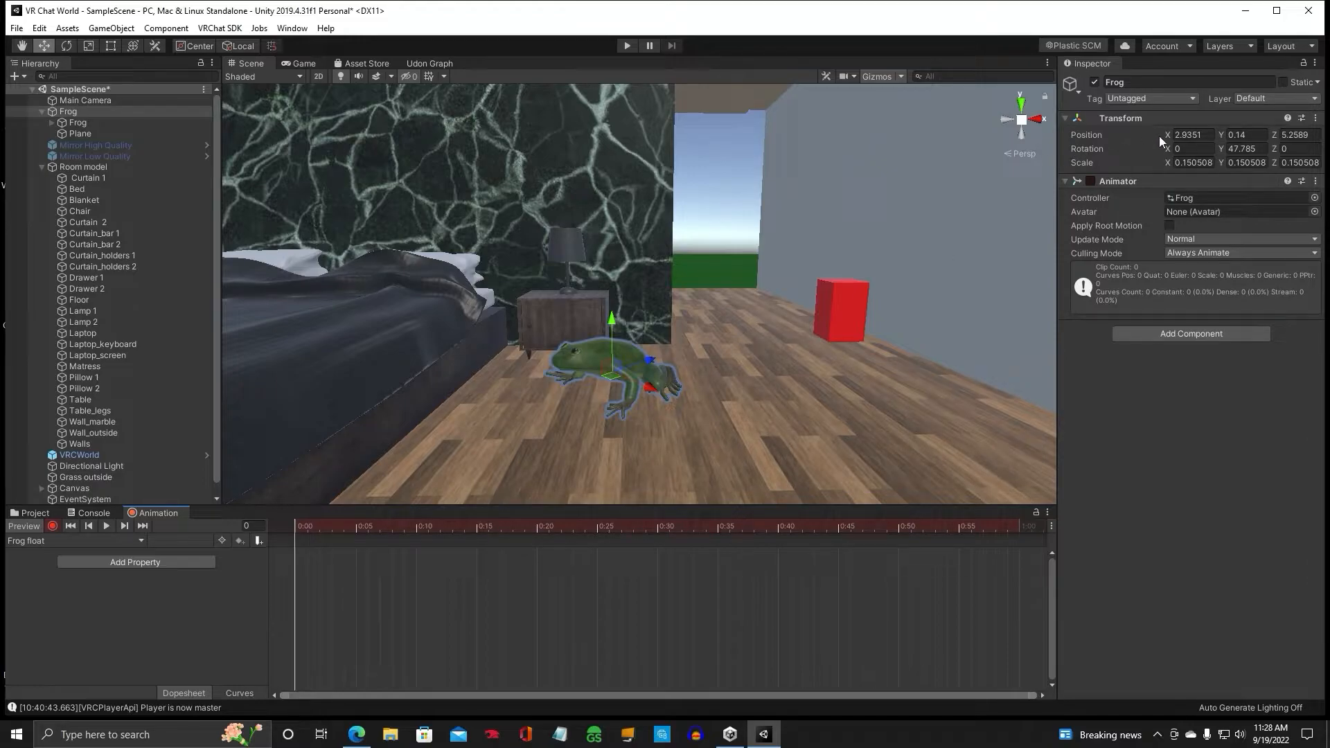
Zoom out the Frog float timeline to show several seconds of frames.
left_click(1243, 134)
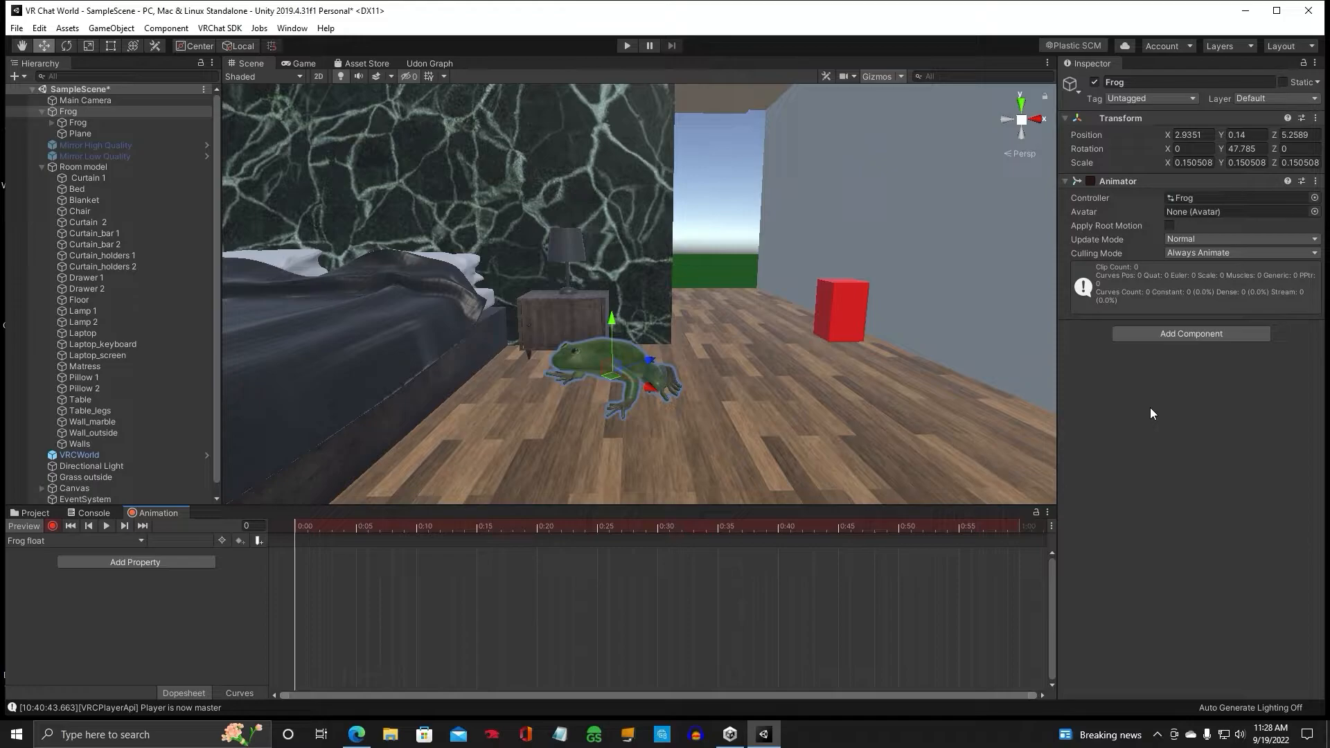
mouse_move(1130, 396)
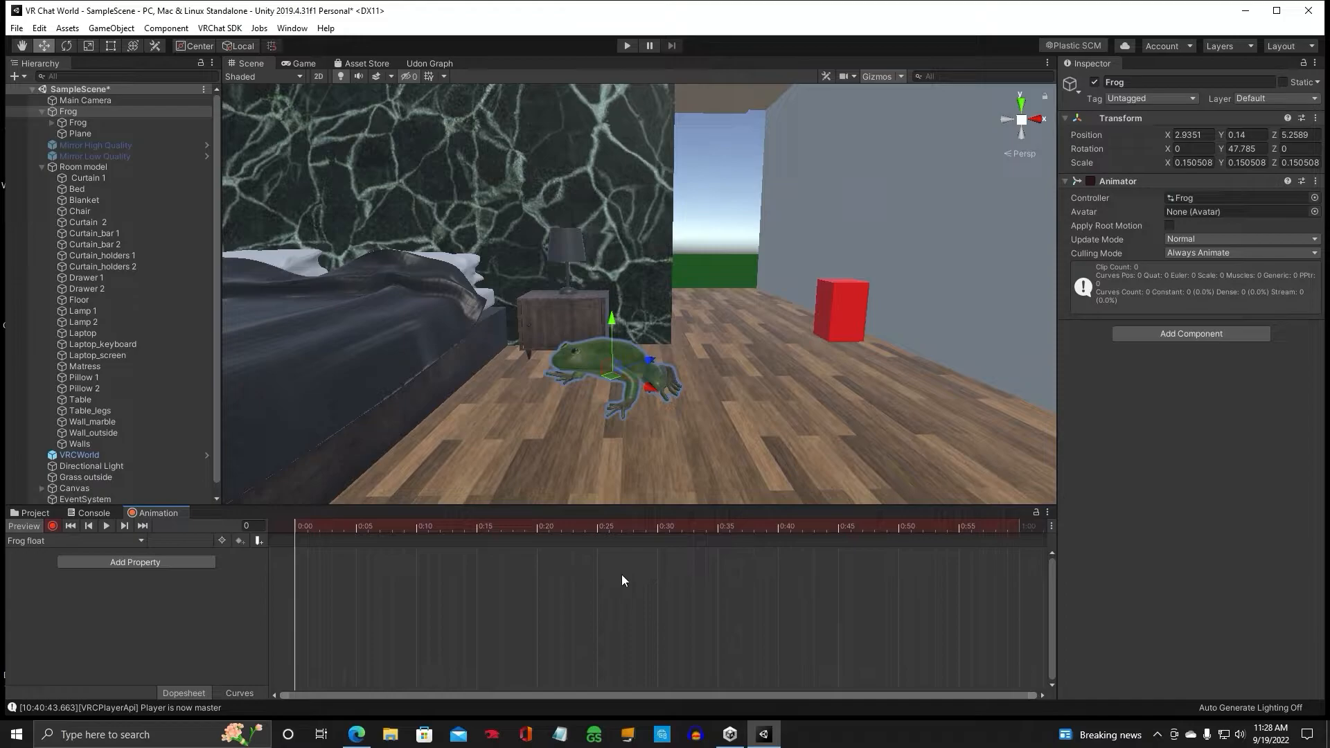
mouse_move(560, 592)
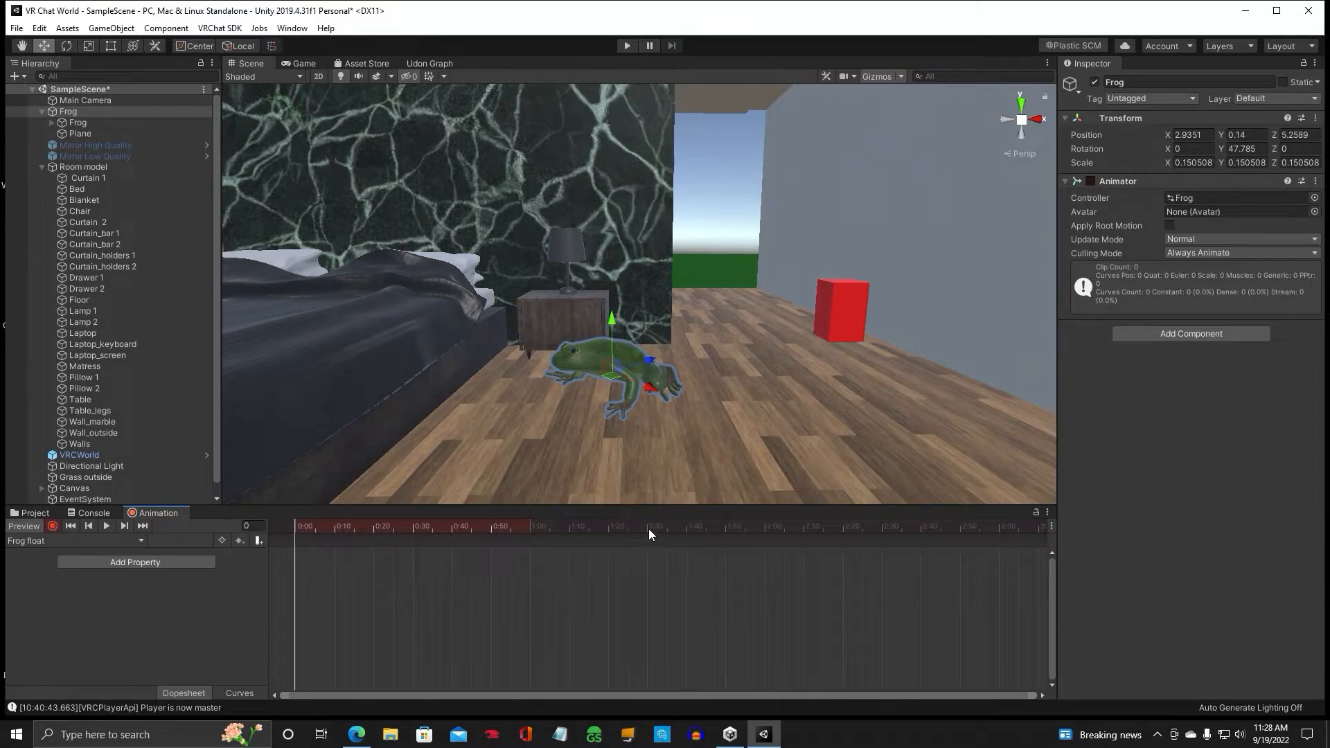
Move the Frog float playhead to frame 90.
left_click(647, 526)
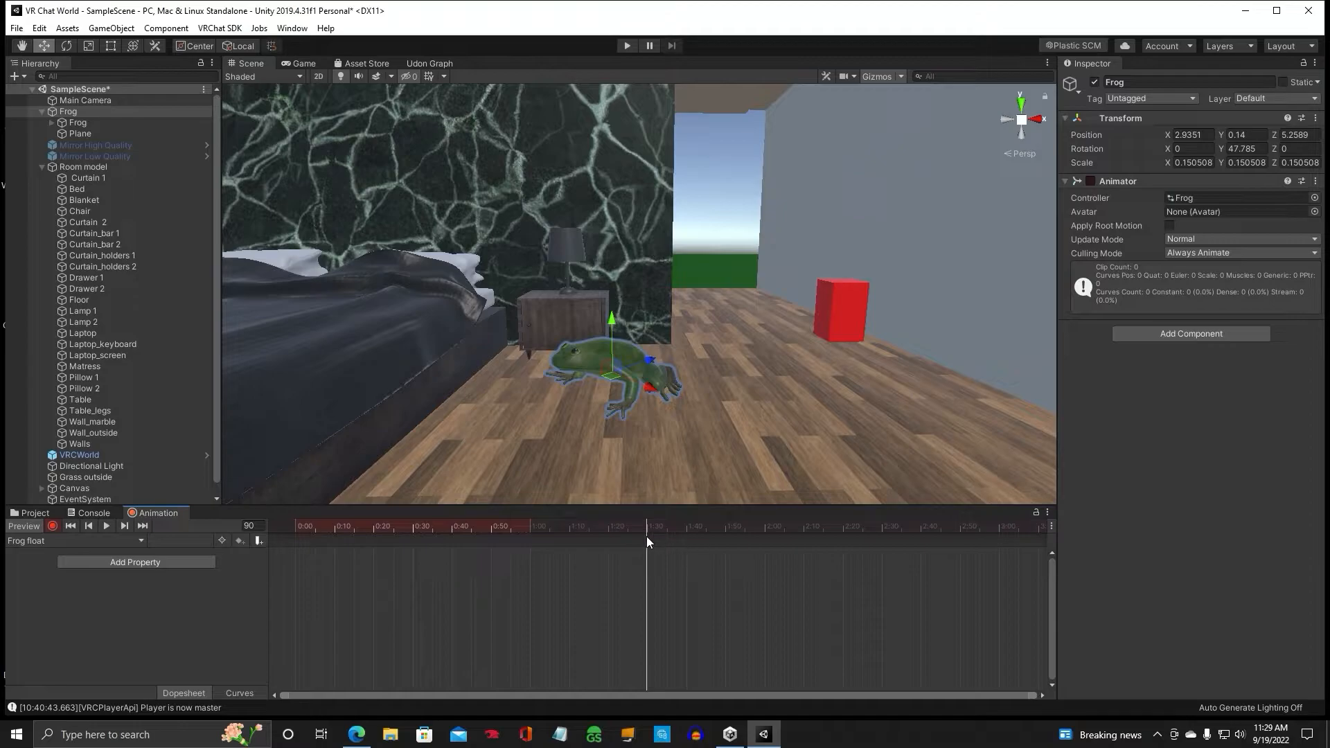
mouse_move(257, 254)
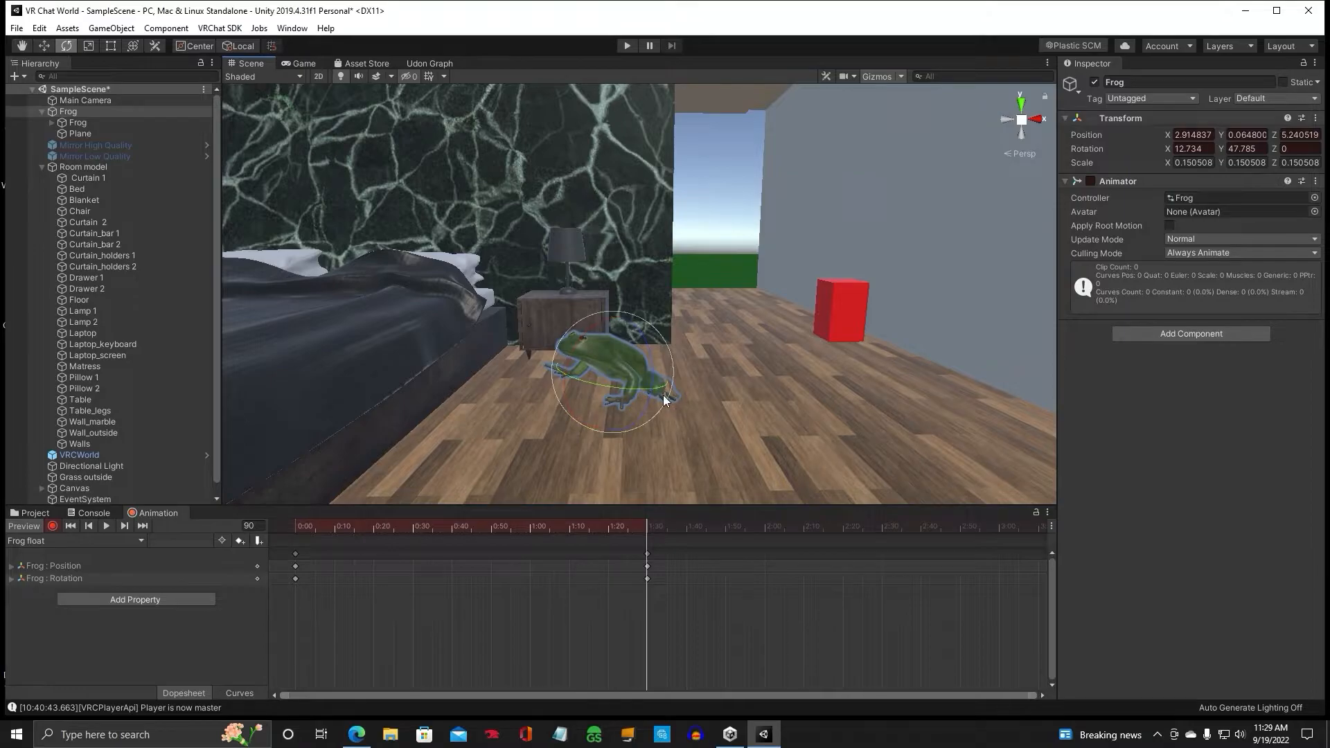
mouse_move(693, 524)
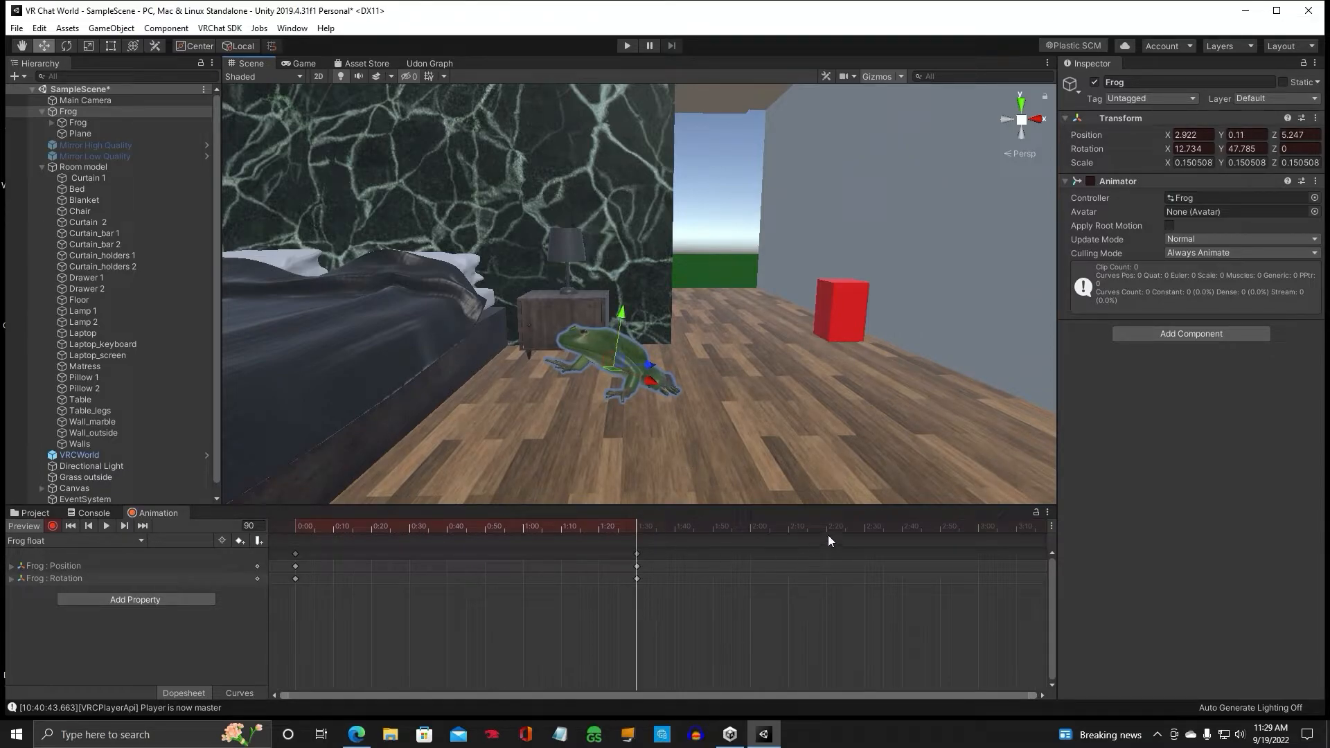
Key raised and tilted frog poses at later frames, from 131 up to 239.
left_click(791, 526)
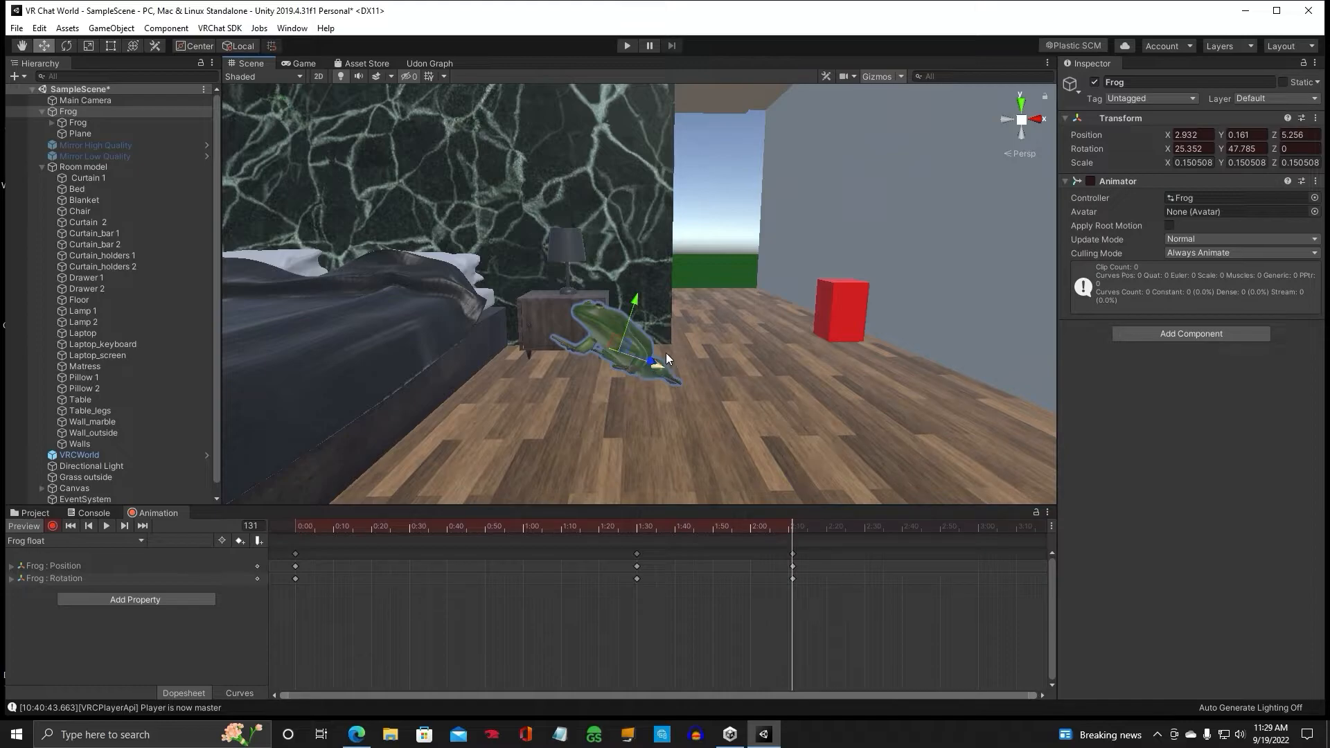
left_click(762, 525)
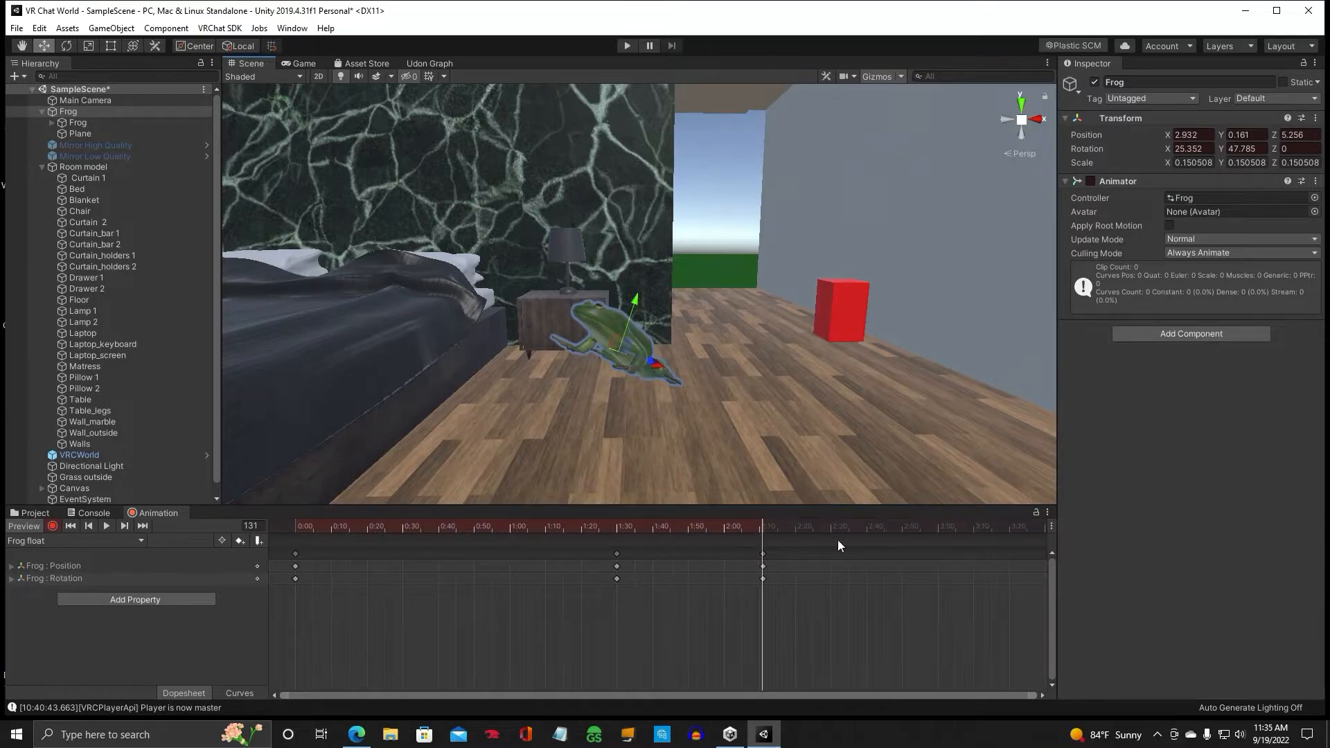
mouse_move(859, 553)
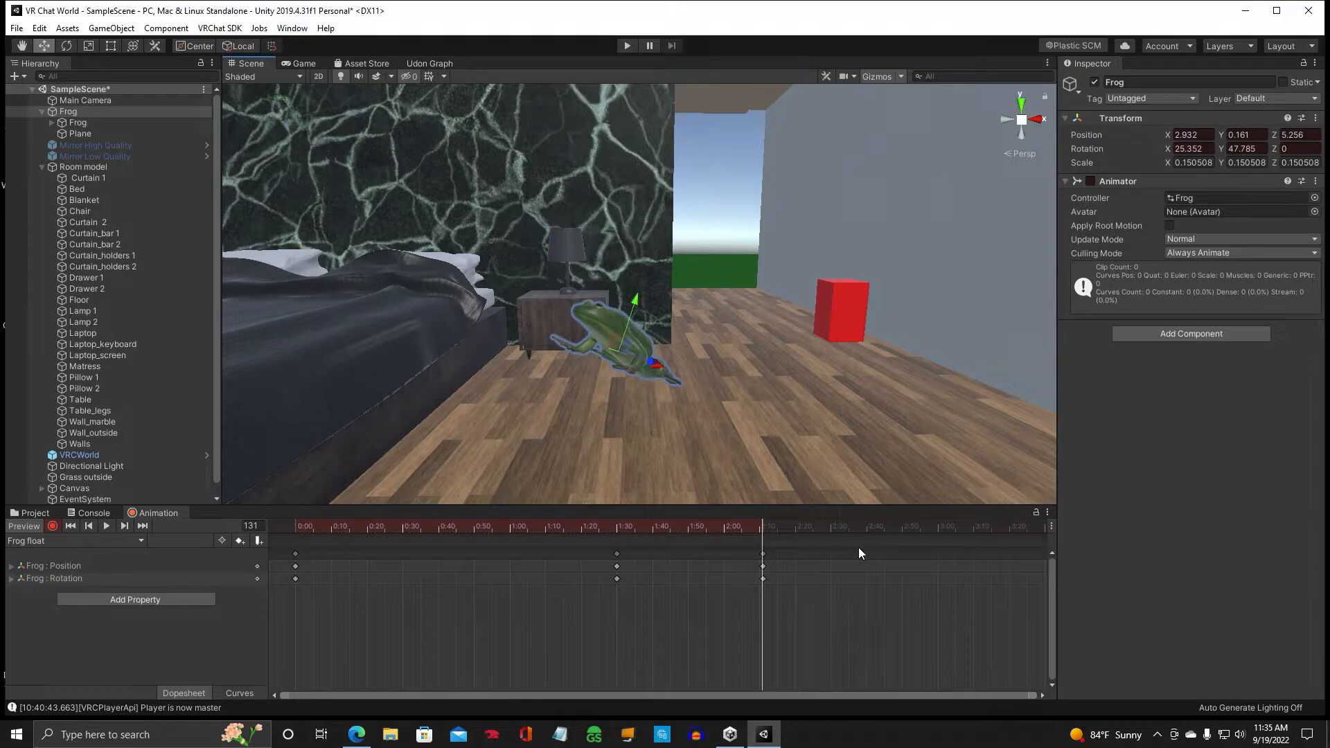
mouse_move(796, 536)
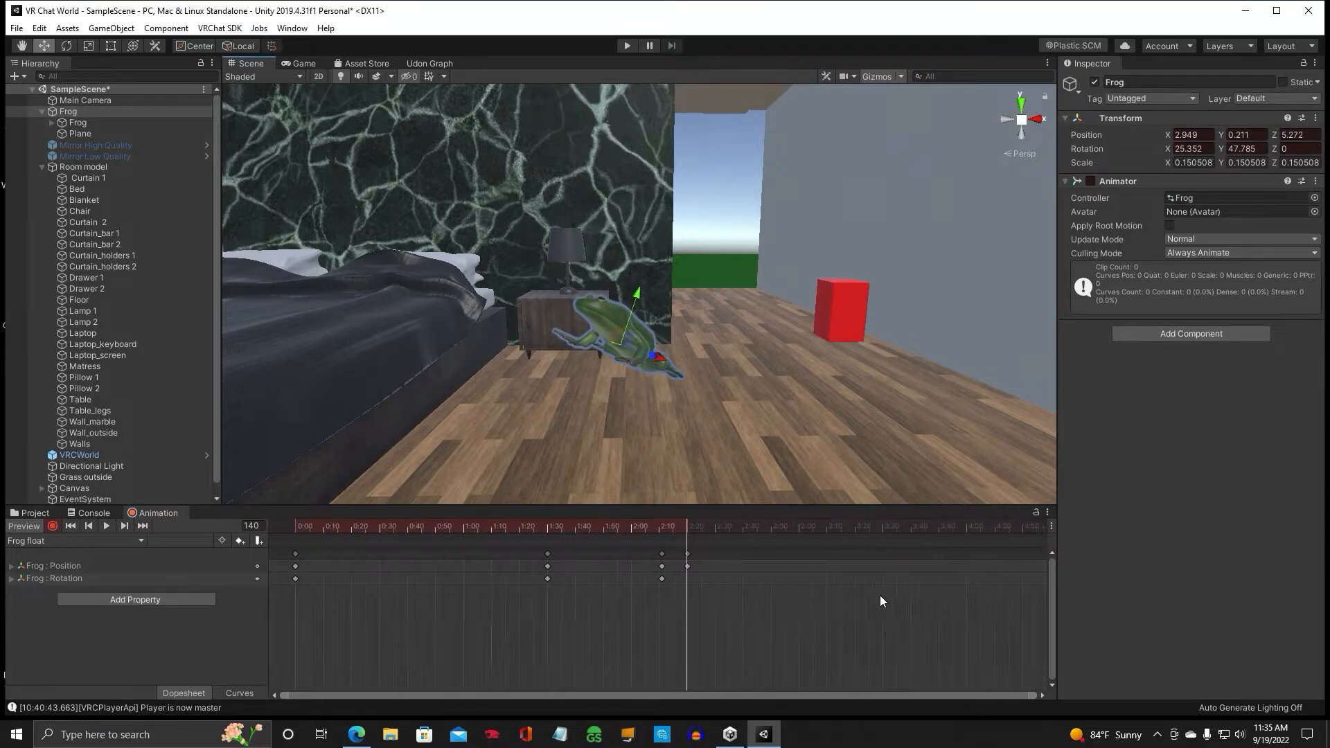
left_click(854, 533)
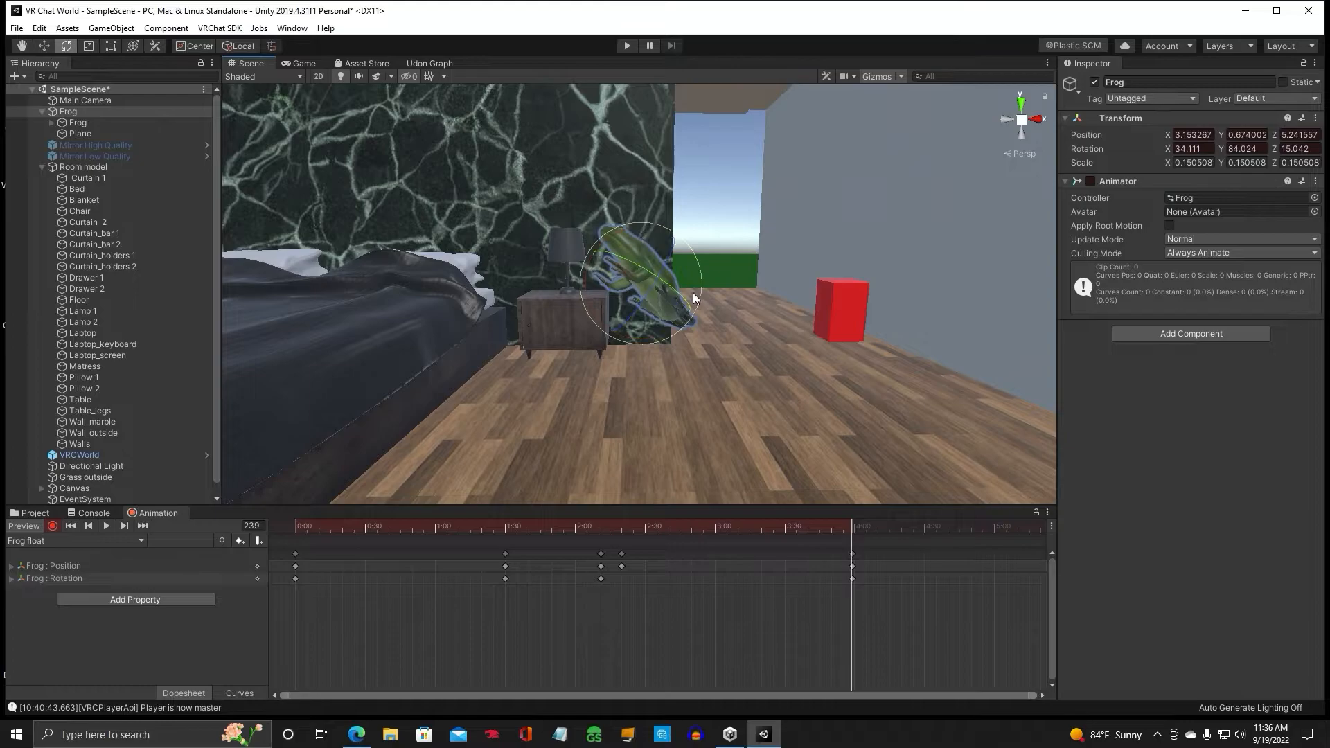
left_click(835, 526)
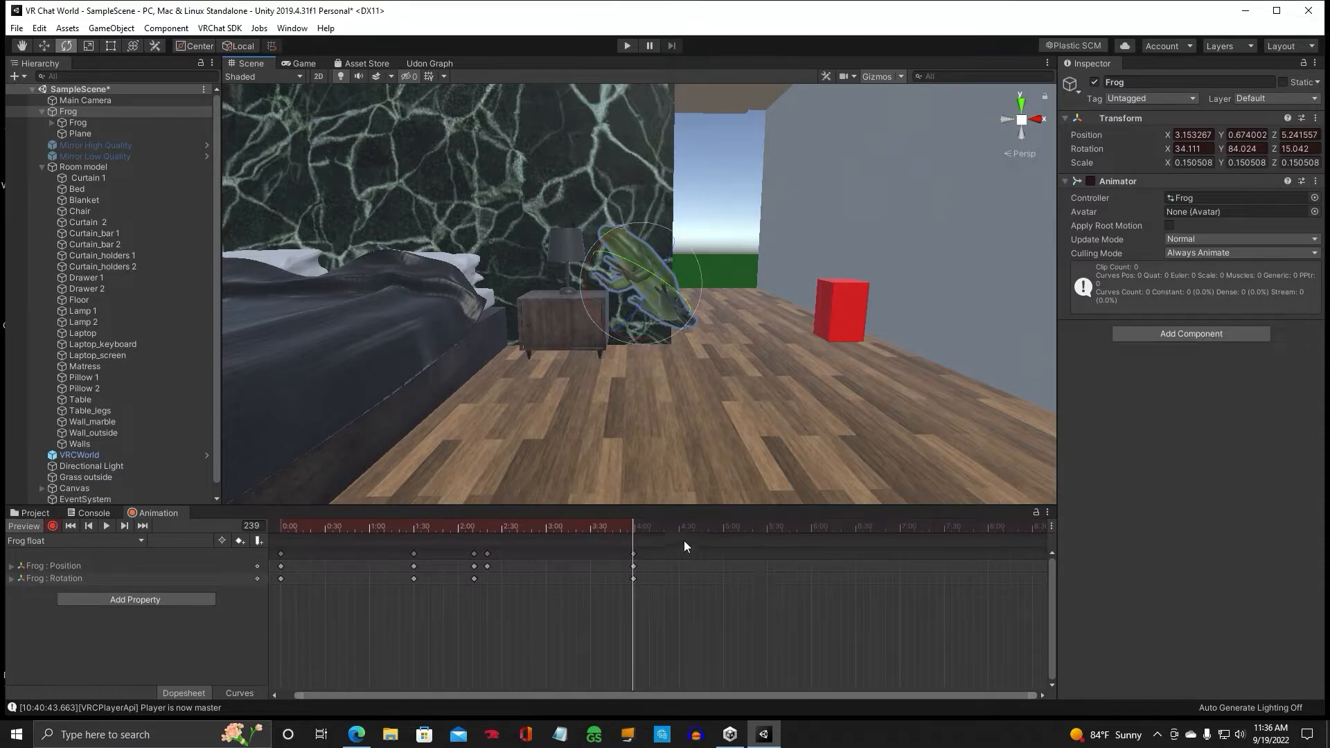
mouse_move(707, 535)
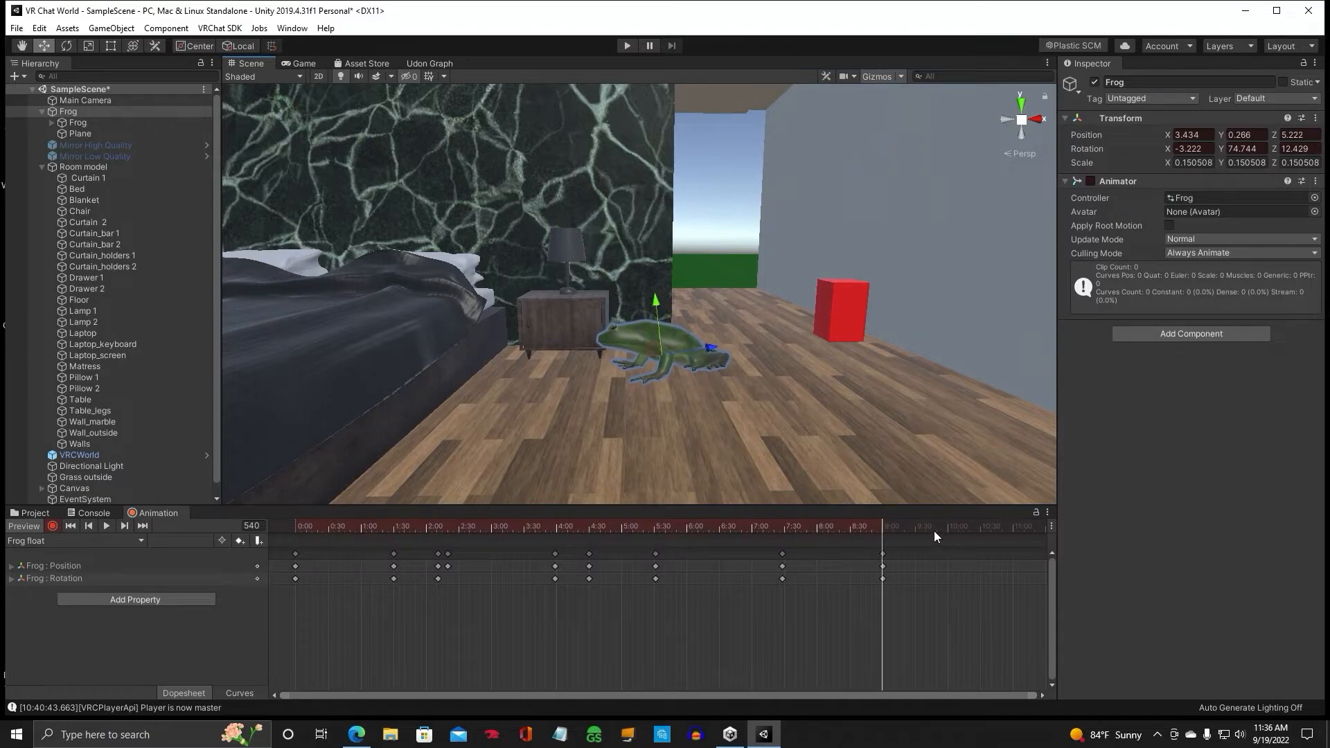
mouse_move(949, 535)
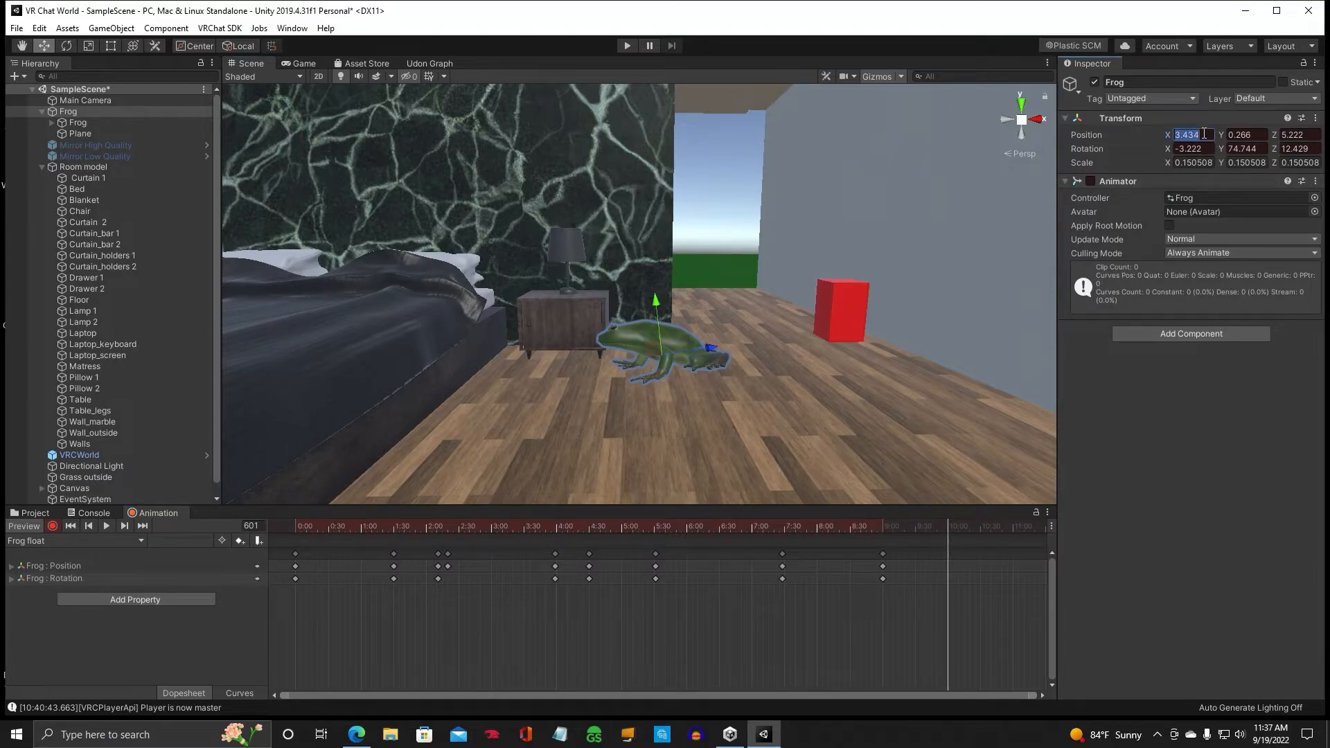
Key the Frog's final position at X 2.93, Y 0.14 on frame 601.
type("2.93")
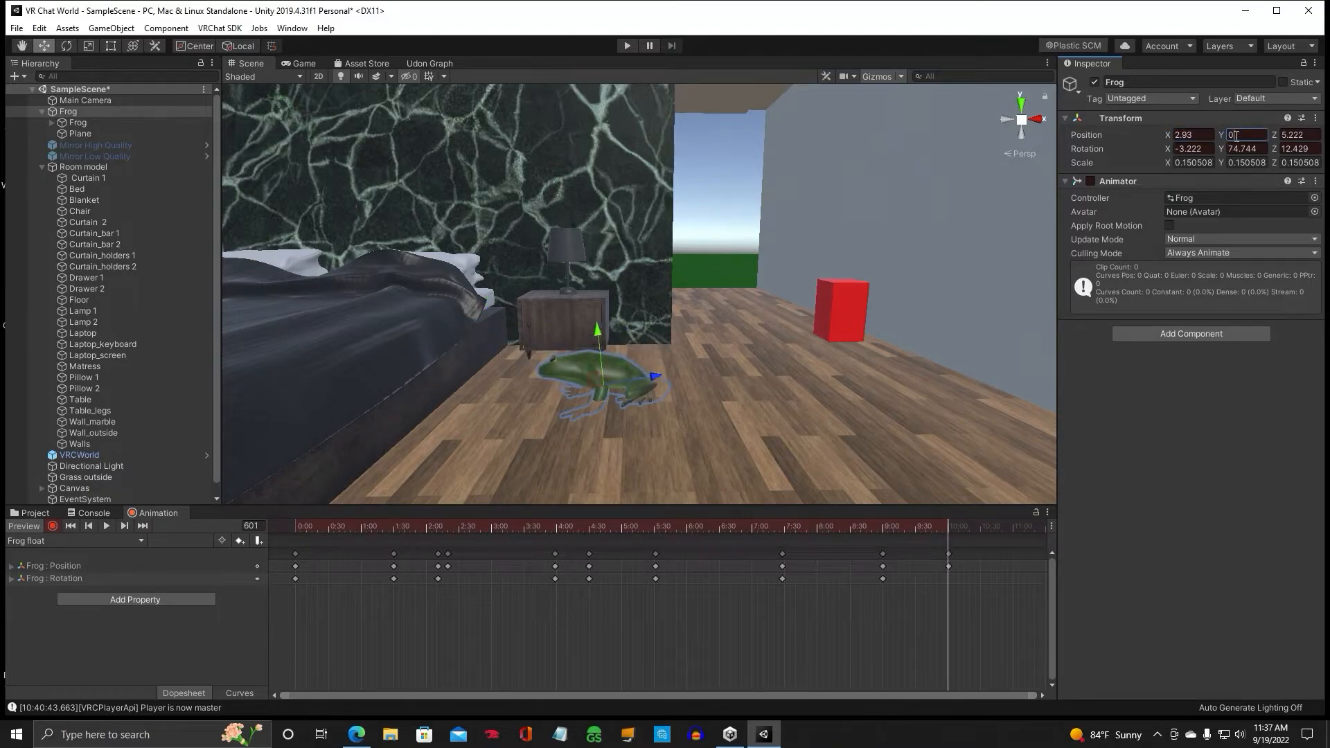
type("0.14")
left_click(1300, 135)
type("5.2")
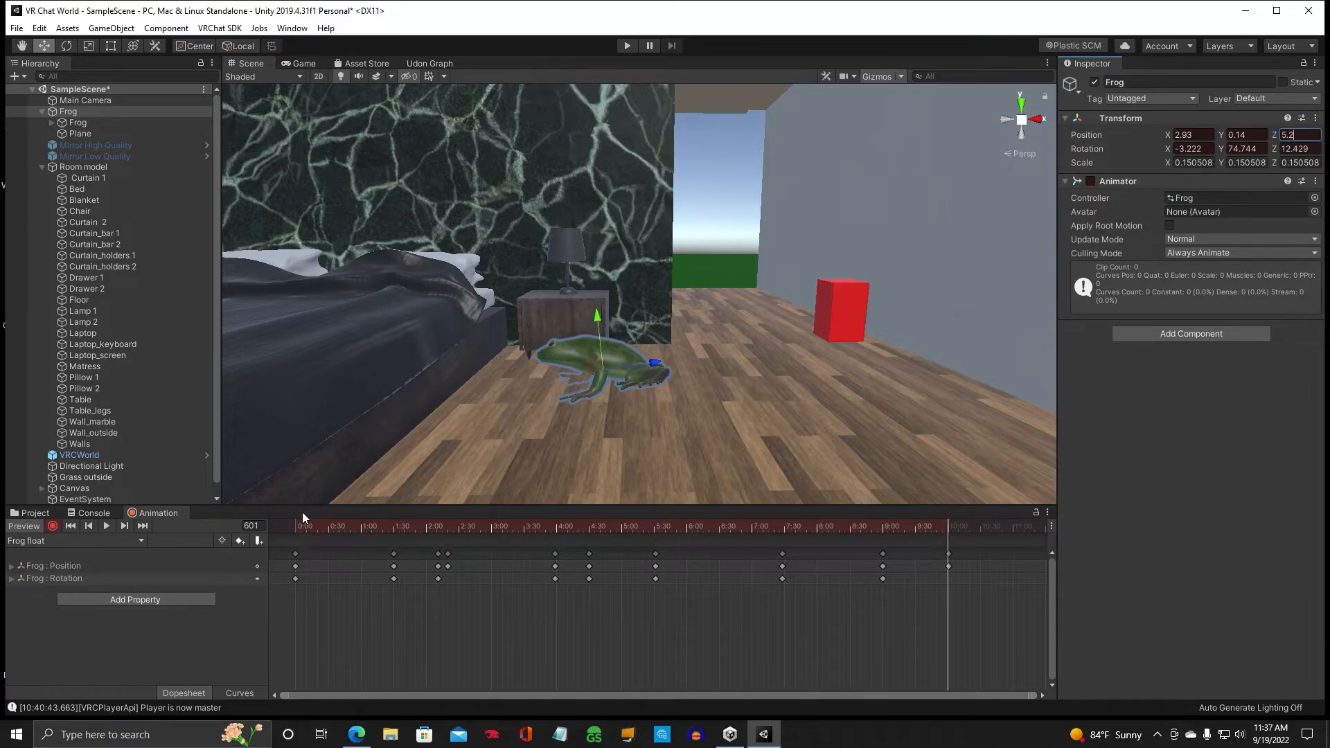
Rewind Frog float to its start and play it back in the Animation window.
left_click(72, 526)
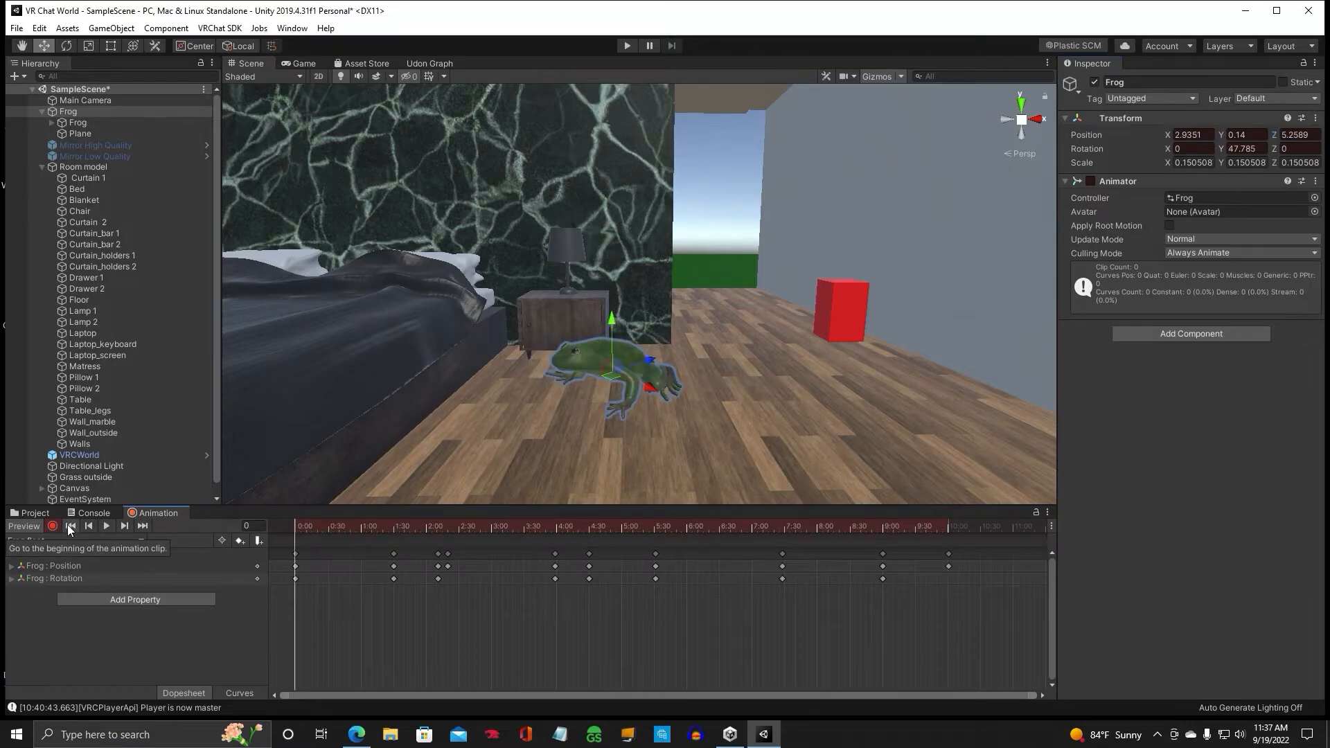
mouse_move(106, 526)
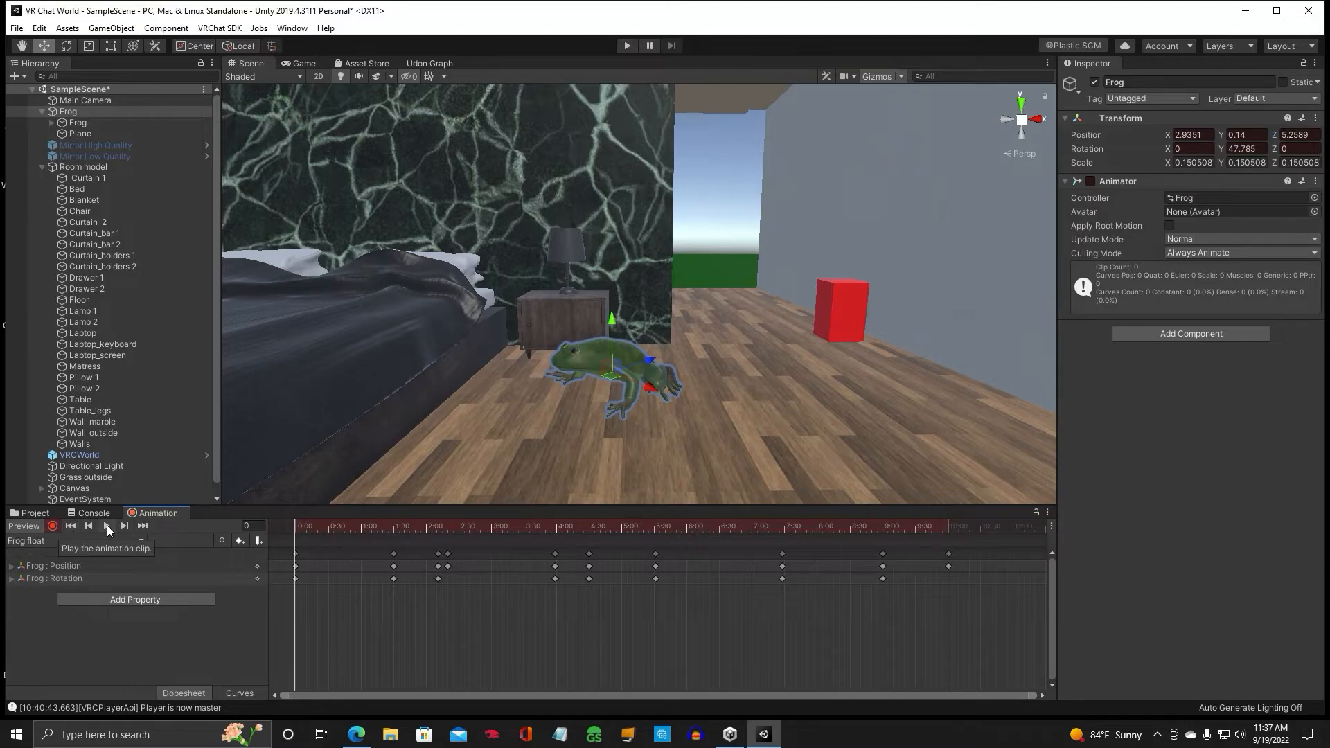
left_click(106, 526)
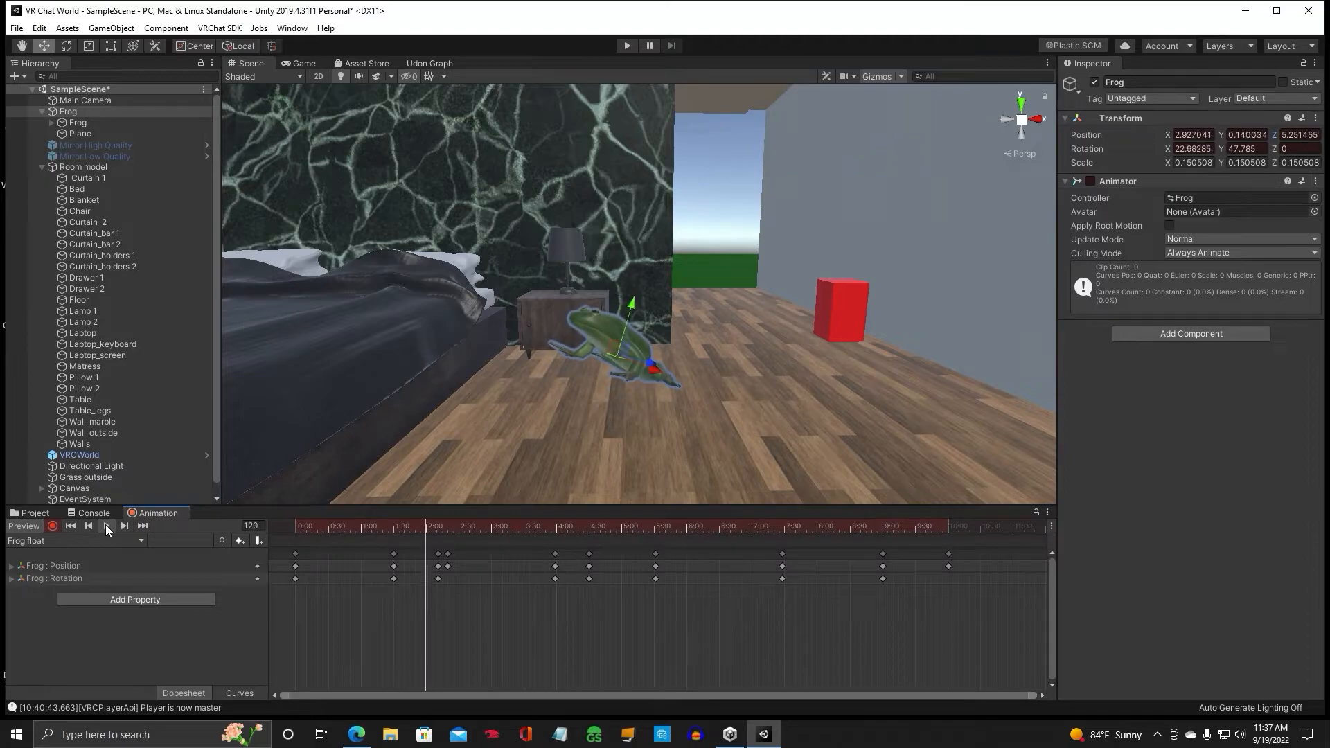
left_click(109, 526)
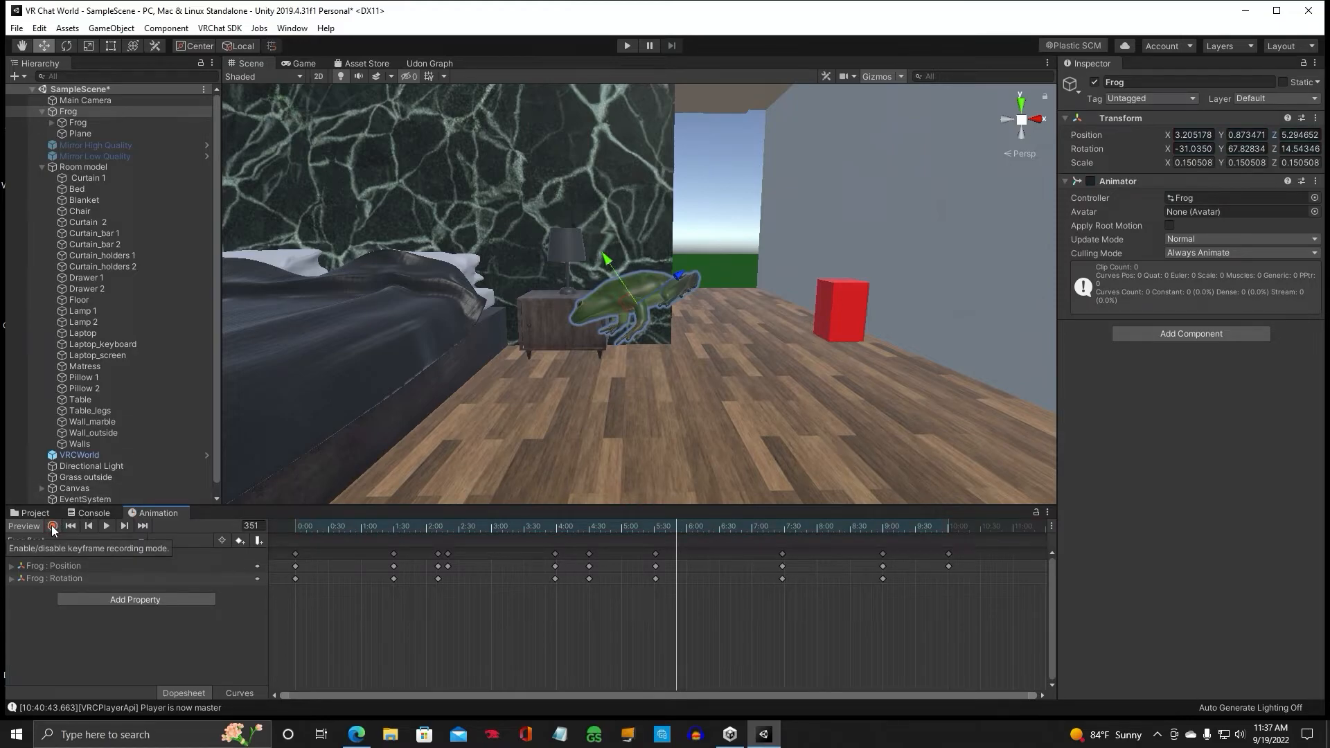
Turn off recording, select the Frog and enter Play mode to test the animation.
left_click(50, 526)
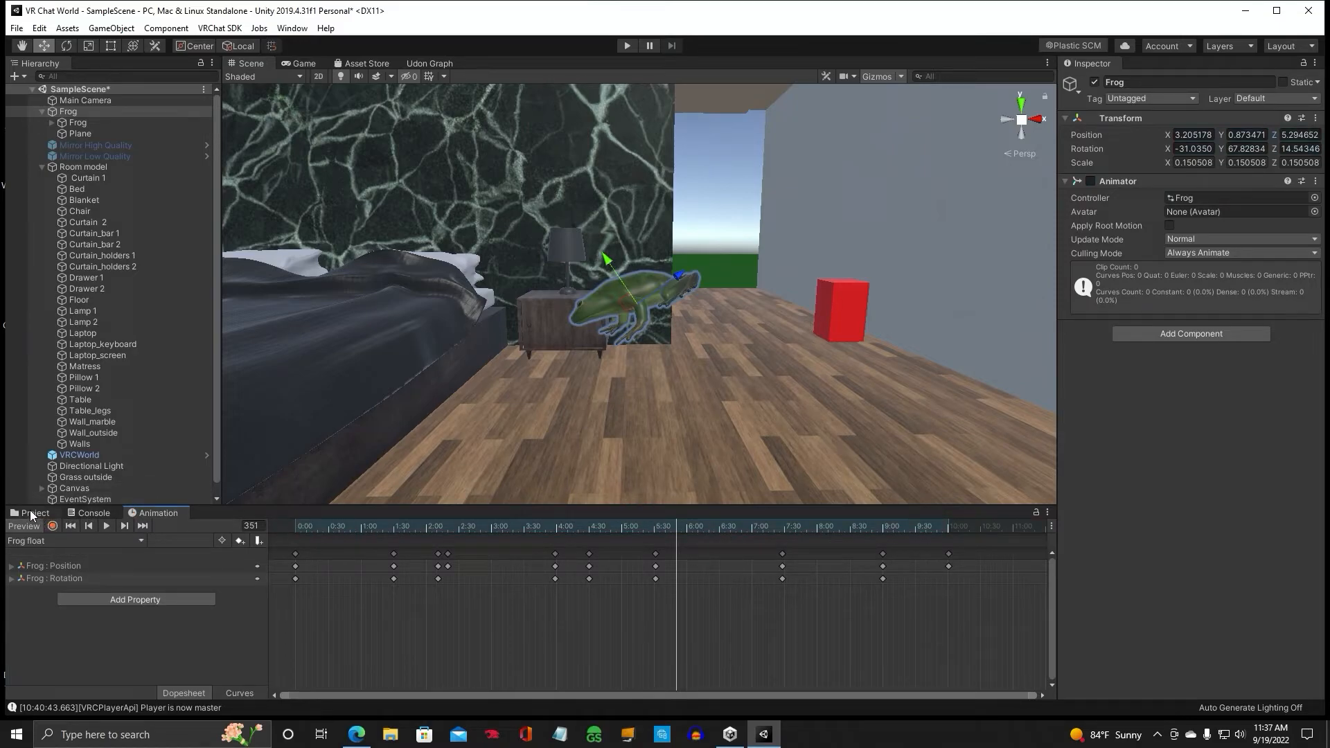
left_click(34, 513)
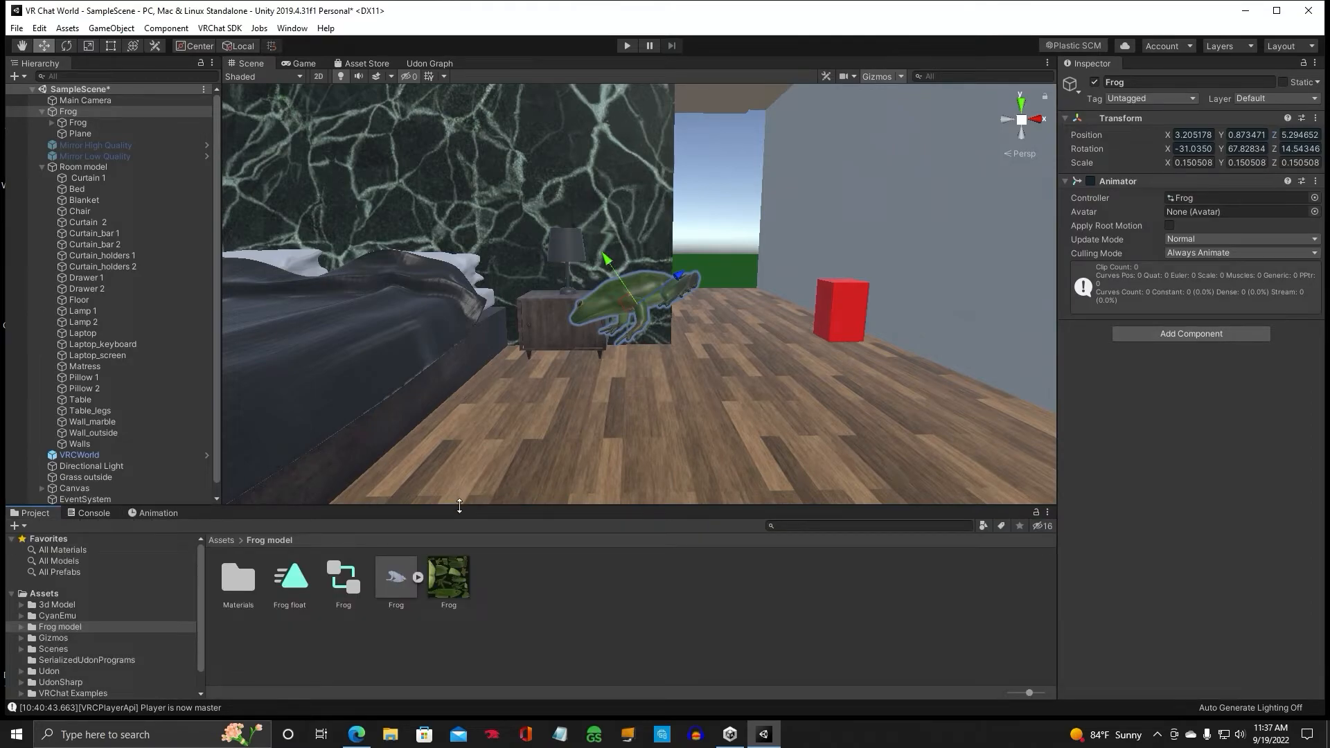
left_click(158, 513)
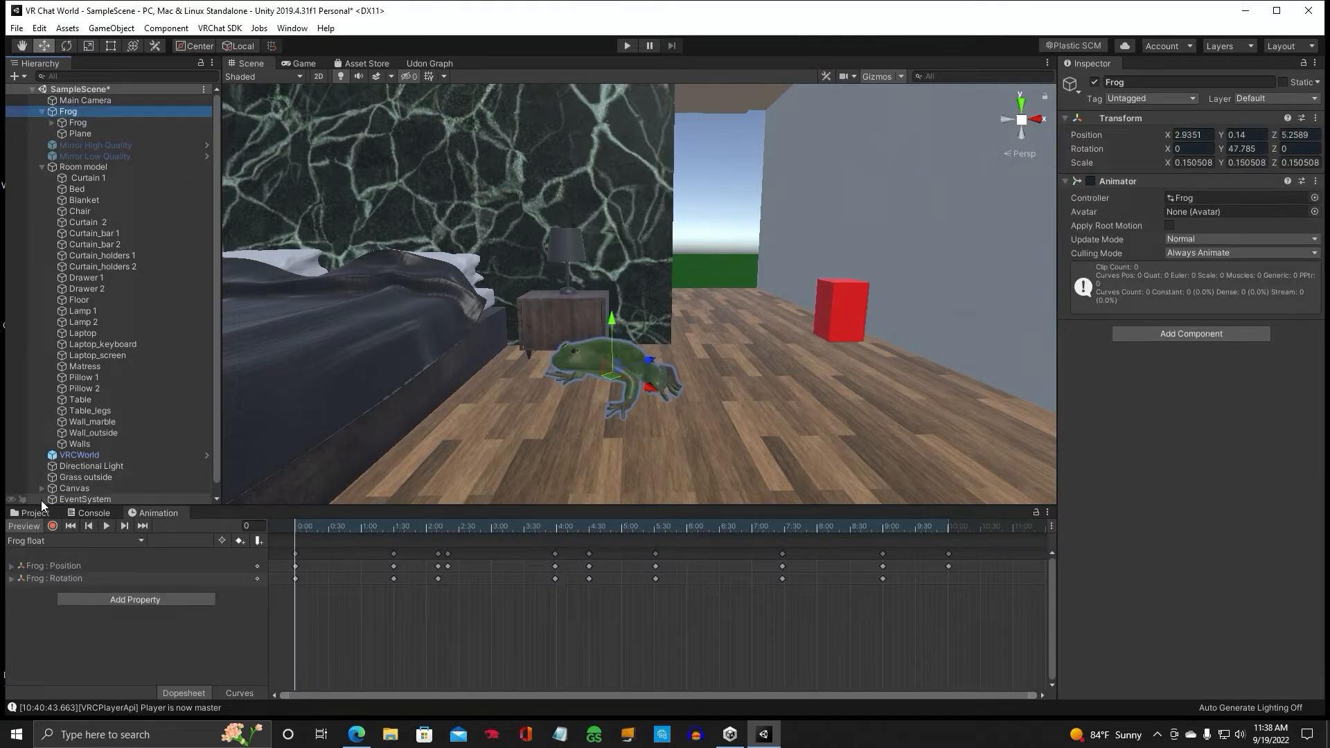
left_click(34, 513)
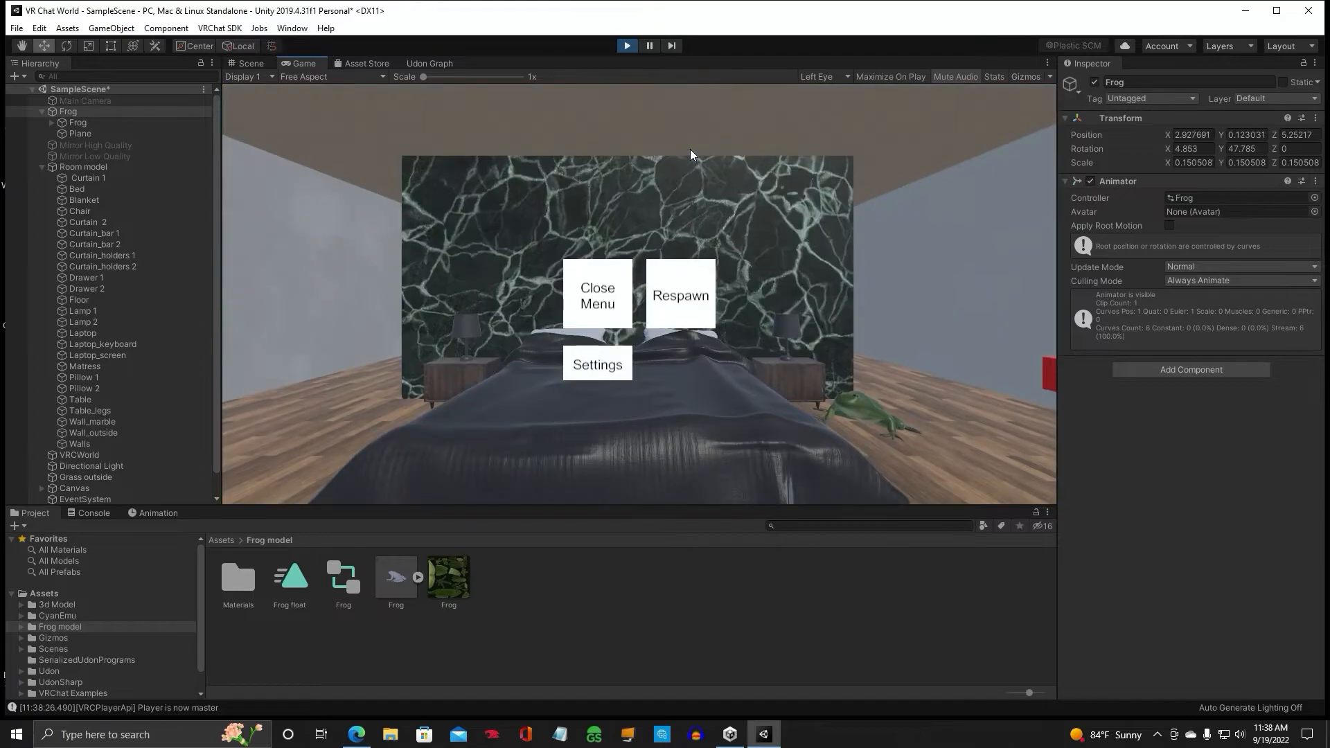
Exit Play mode and return to the bedroom scene editor.
left_click(596, 295)
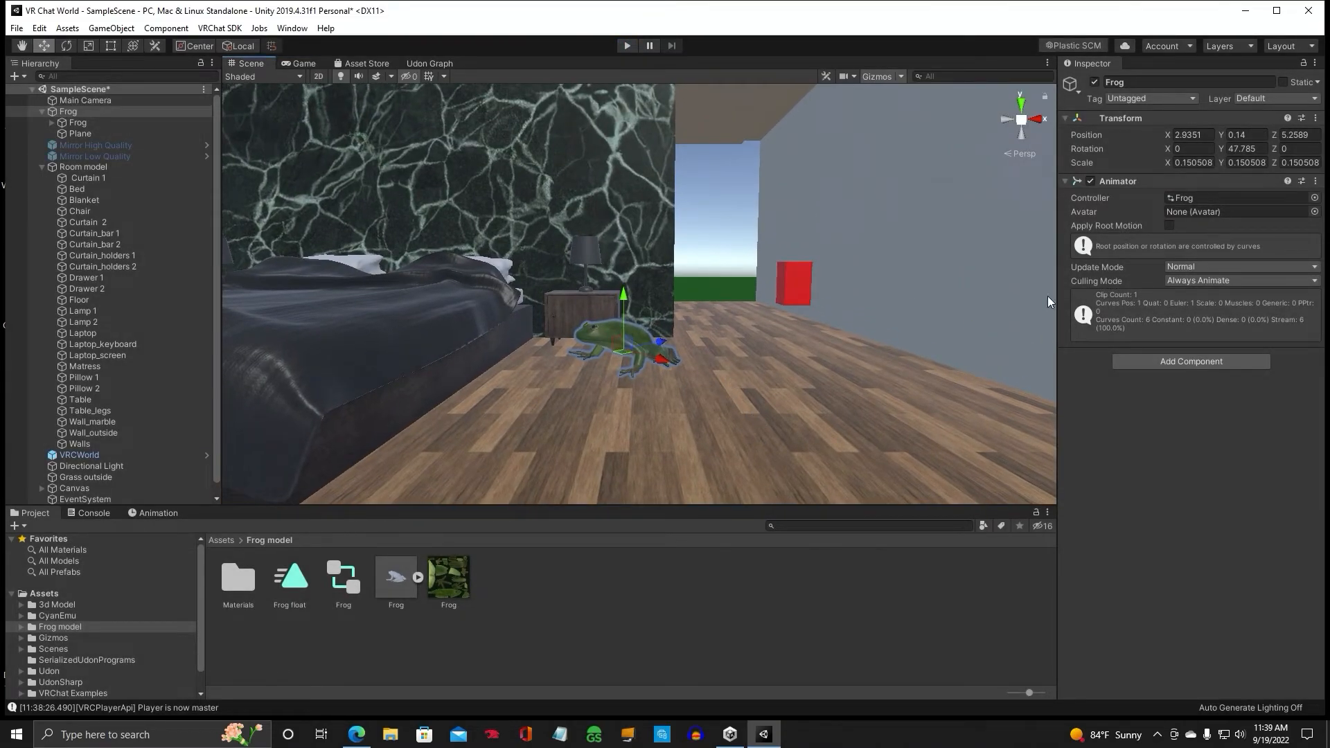
Locate the Frog controller from the Animator component and open it in the Animator window.
left_click(343, 578)
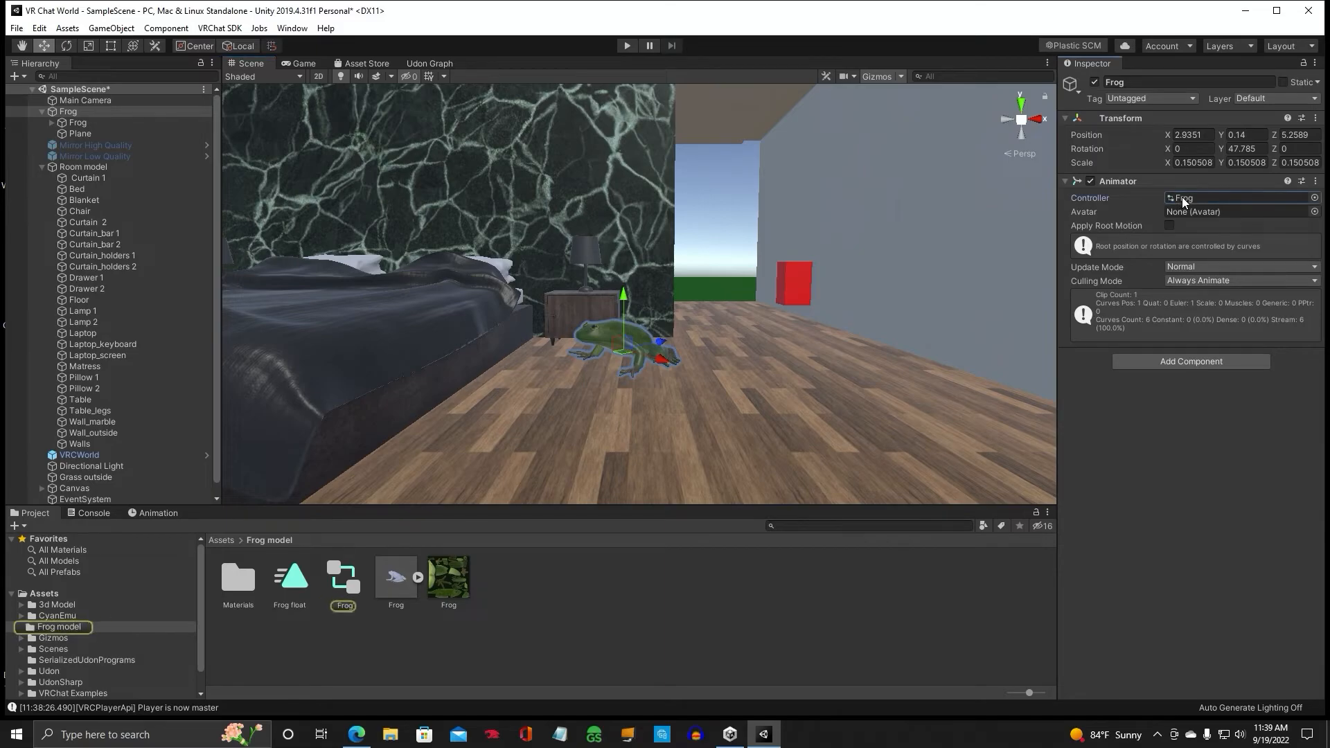
mouse_move(343, 577)
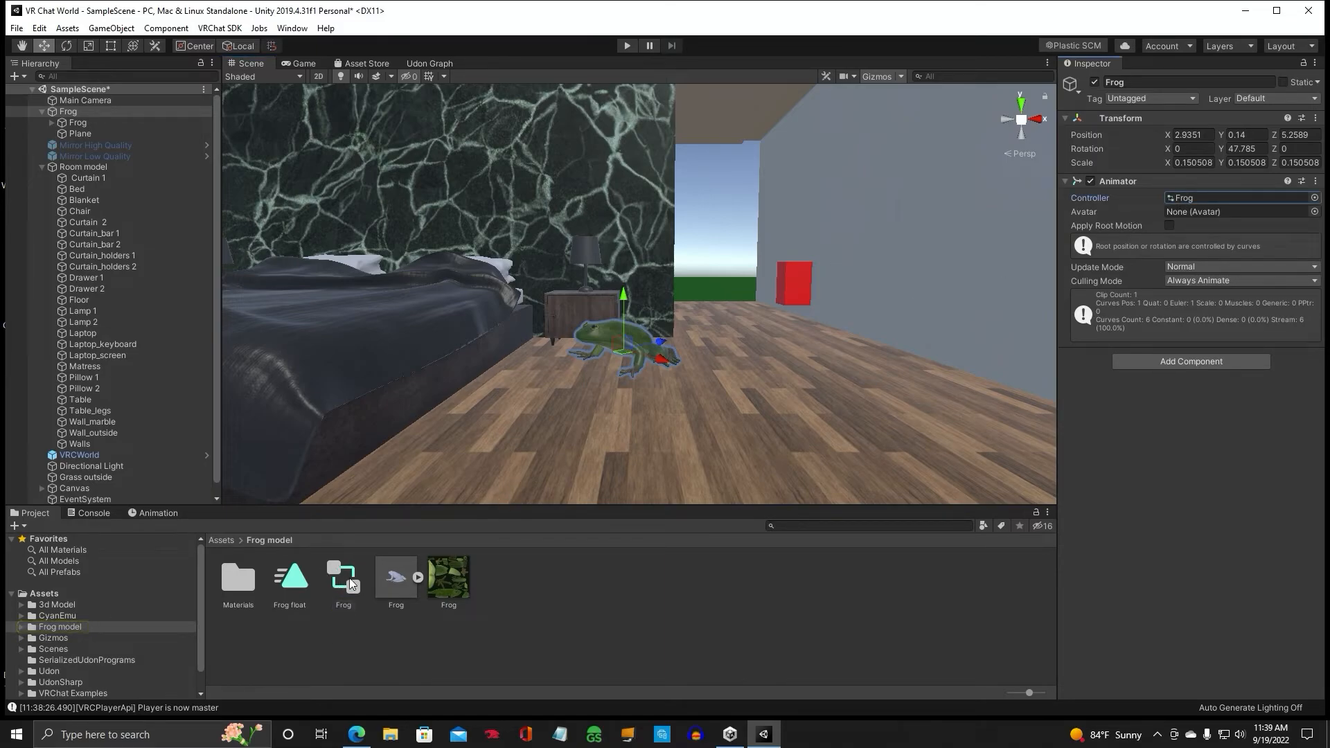
double_click(343, 578)
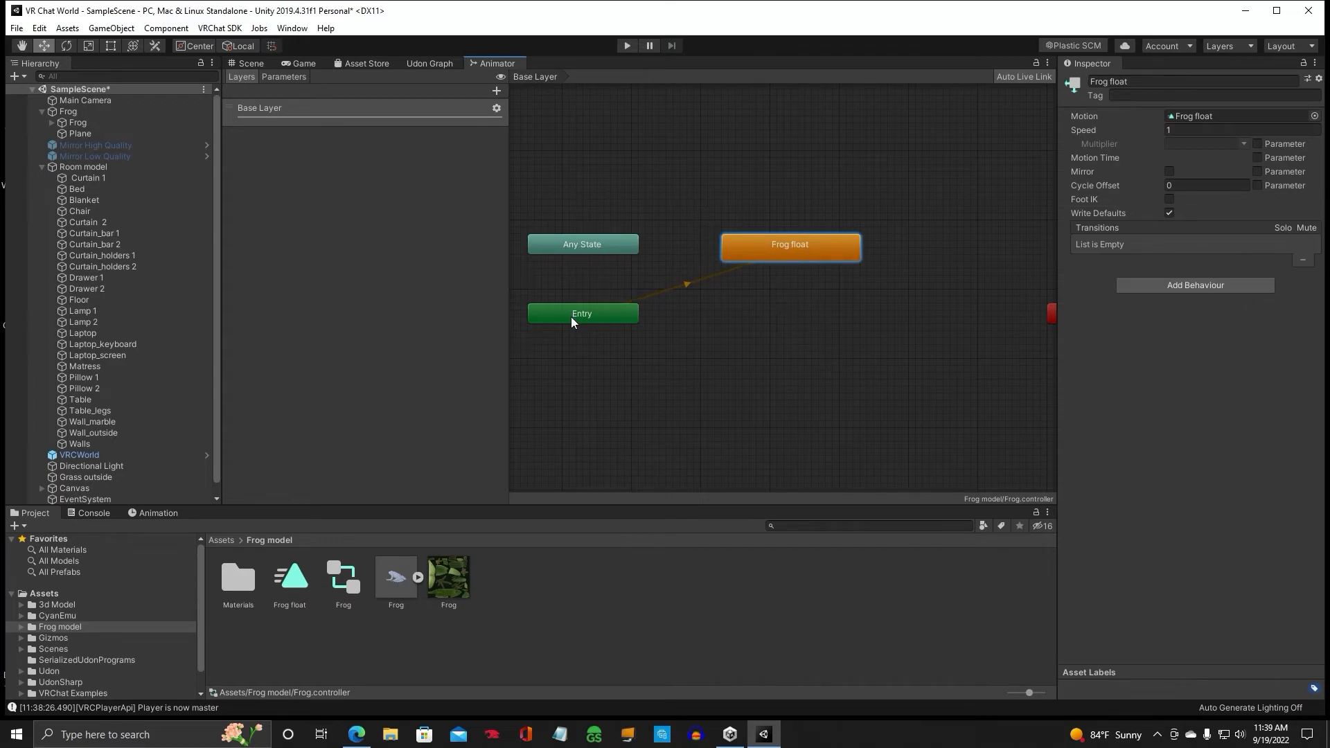
mouse_move(834, 256)
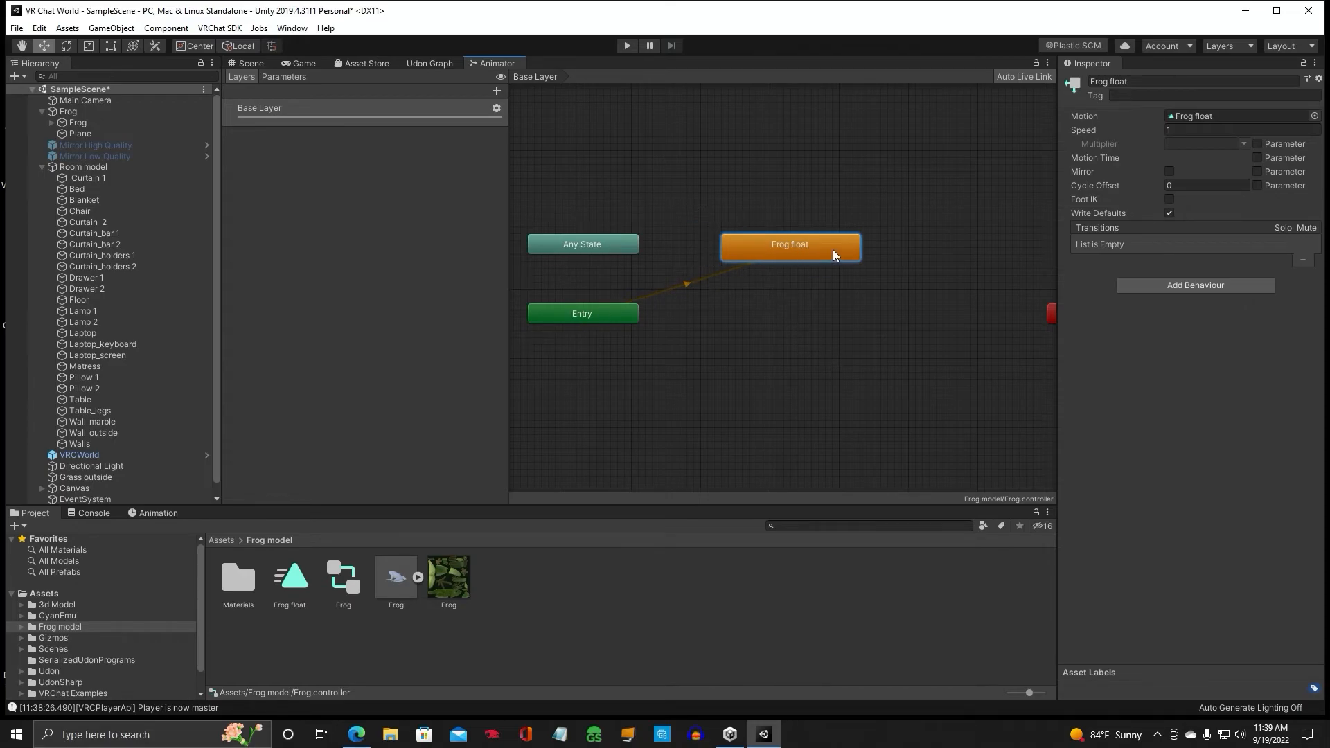
mouse_move(948, 224)
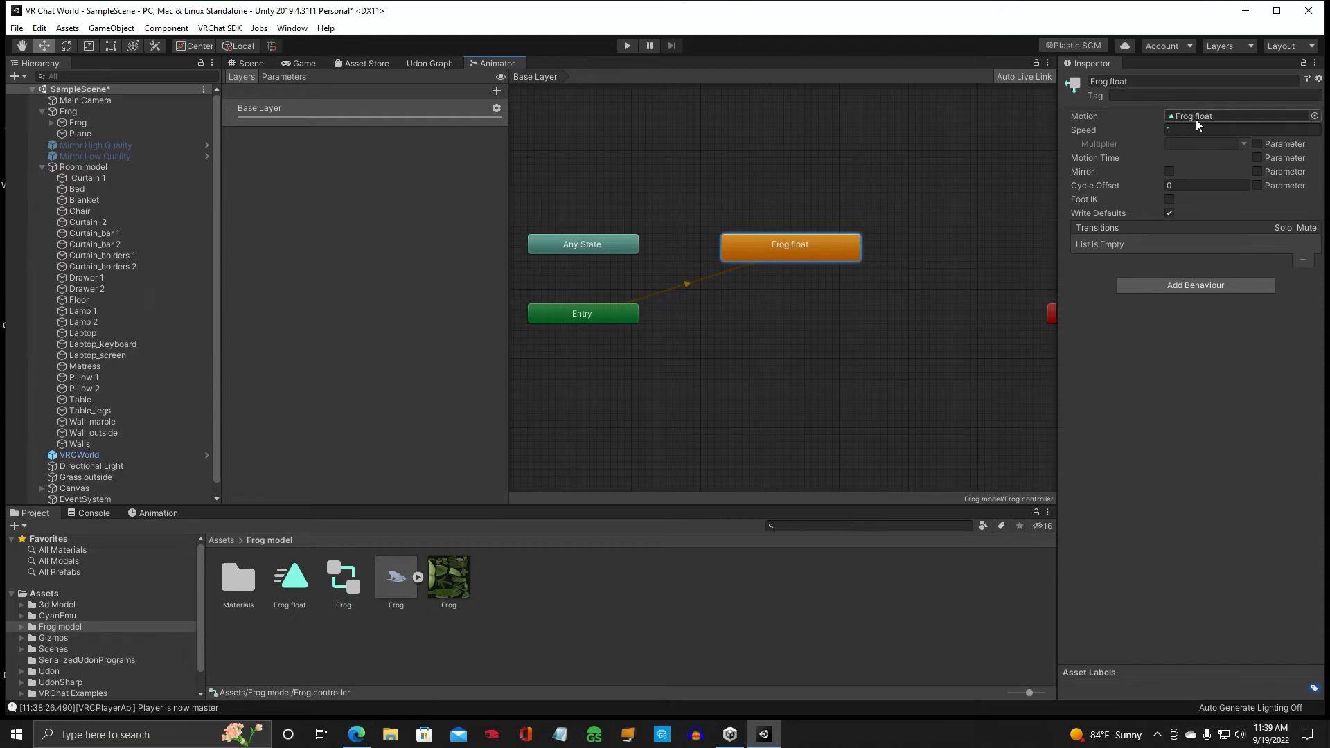
mouse_move(1149, 165)
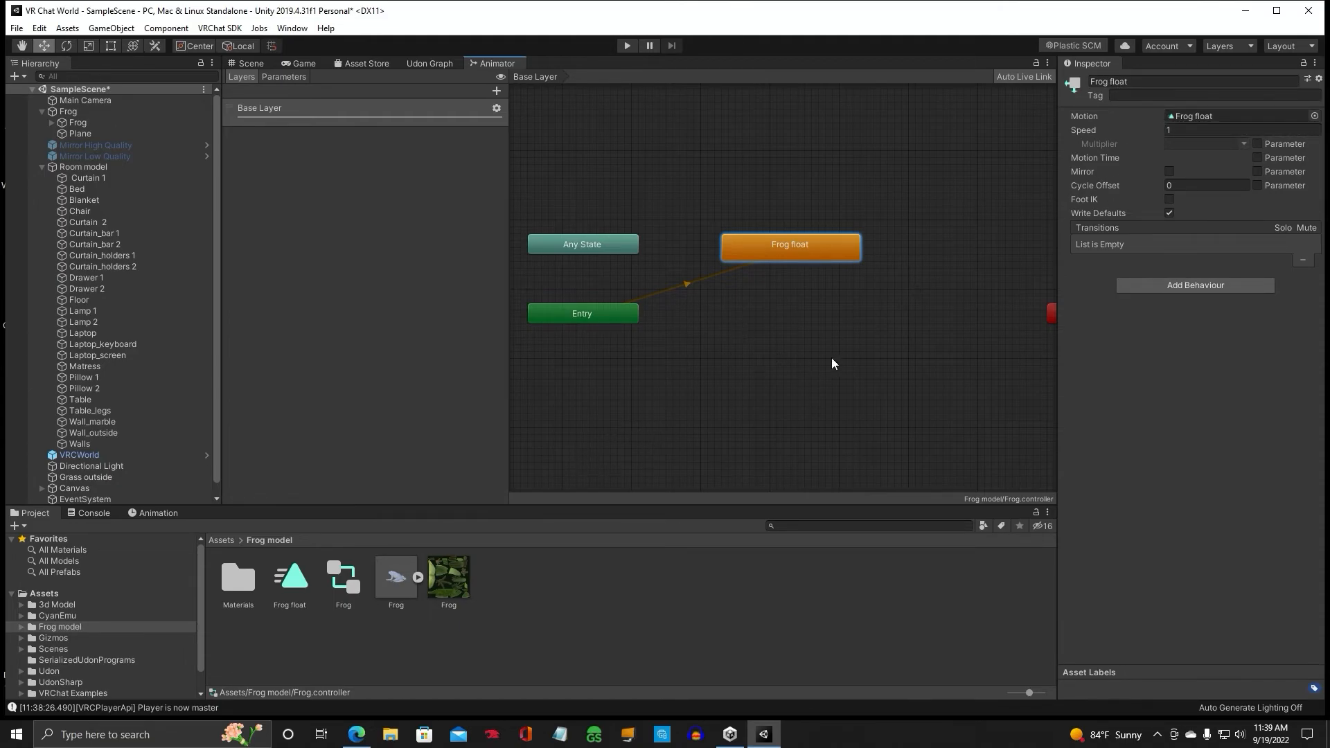
Return to the bedroom scene view after confirming Frog float plays the Frog float clip.
left_click(250, 63)
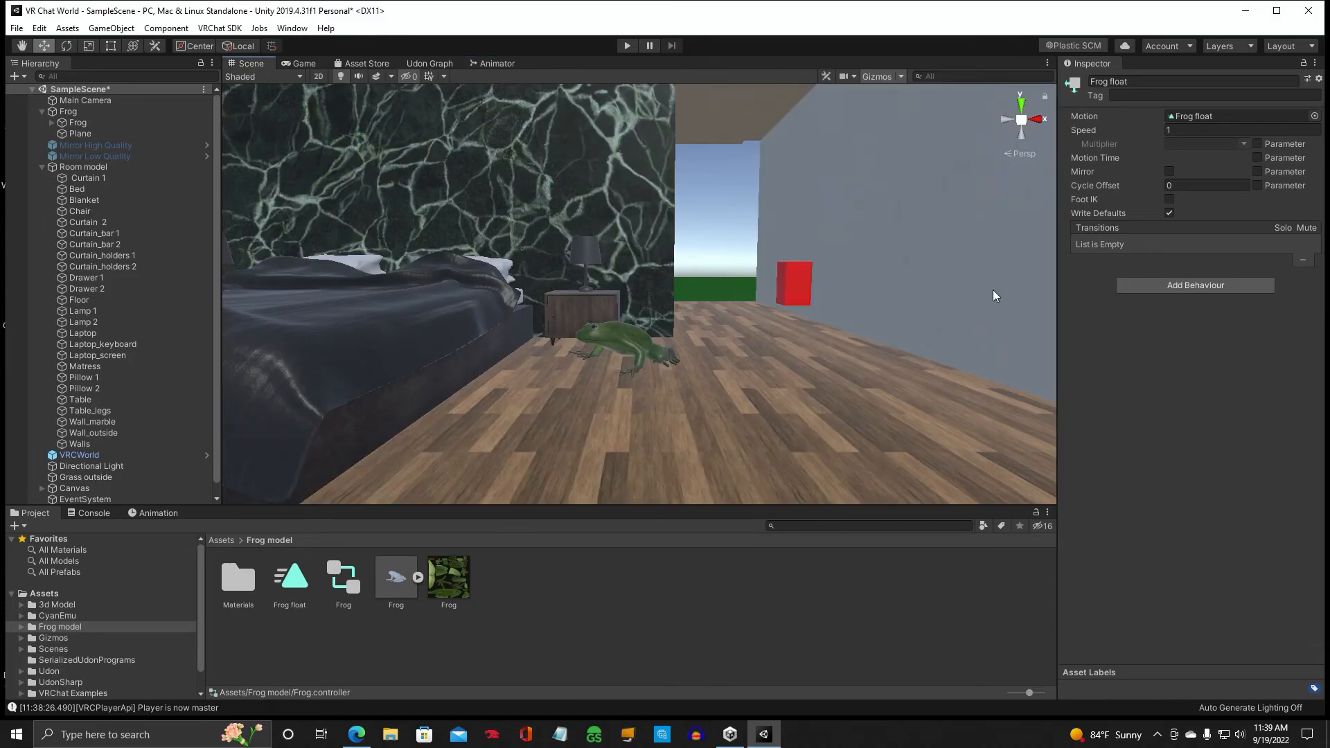
Reselect the Frog object in the Hierarchy.
left_click(68, 111)
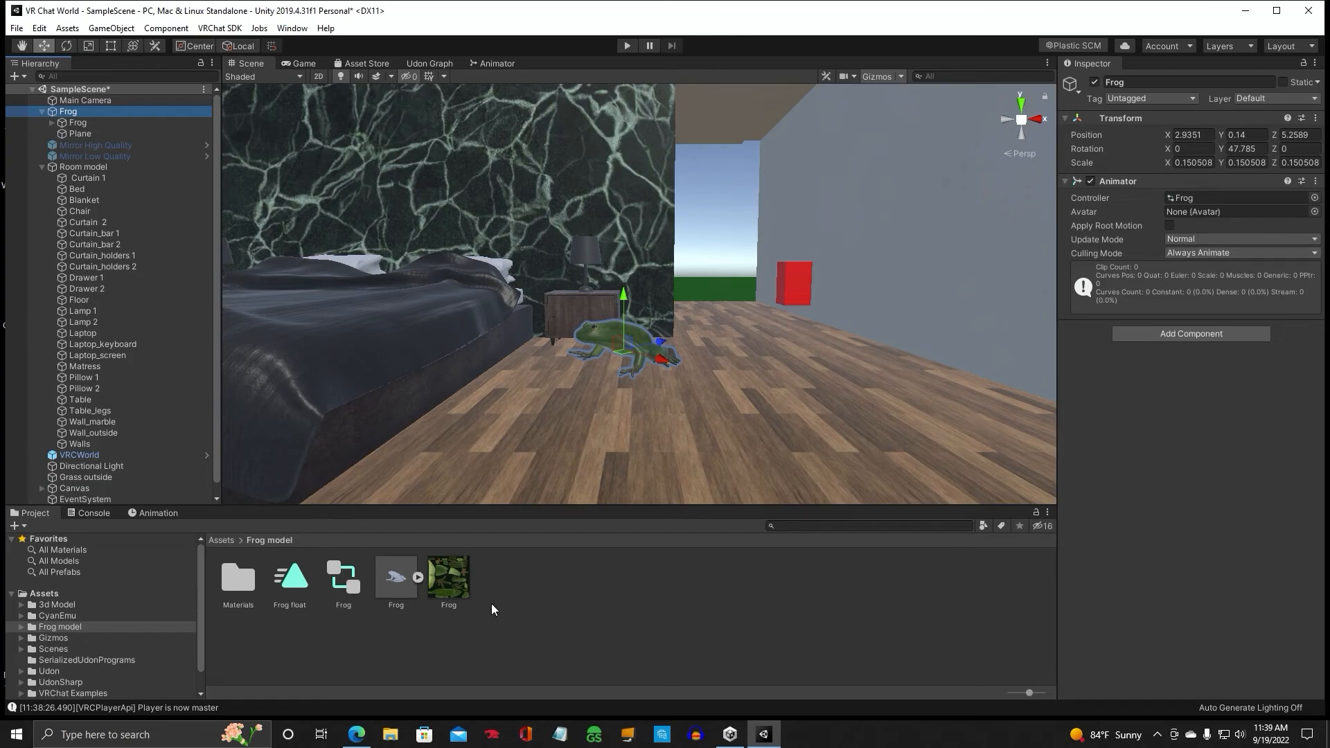
mouse_move(605, 619)
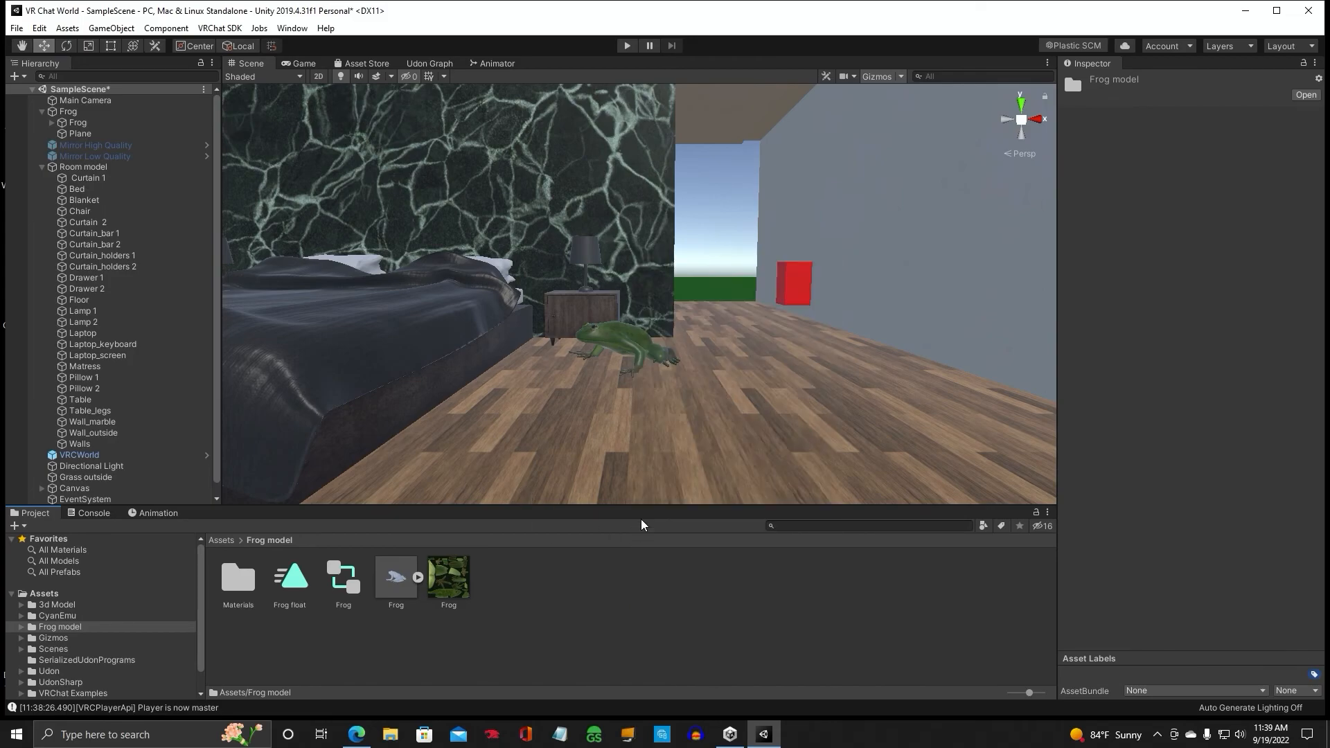
mouse_move(594, 571)
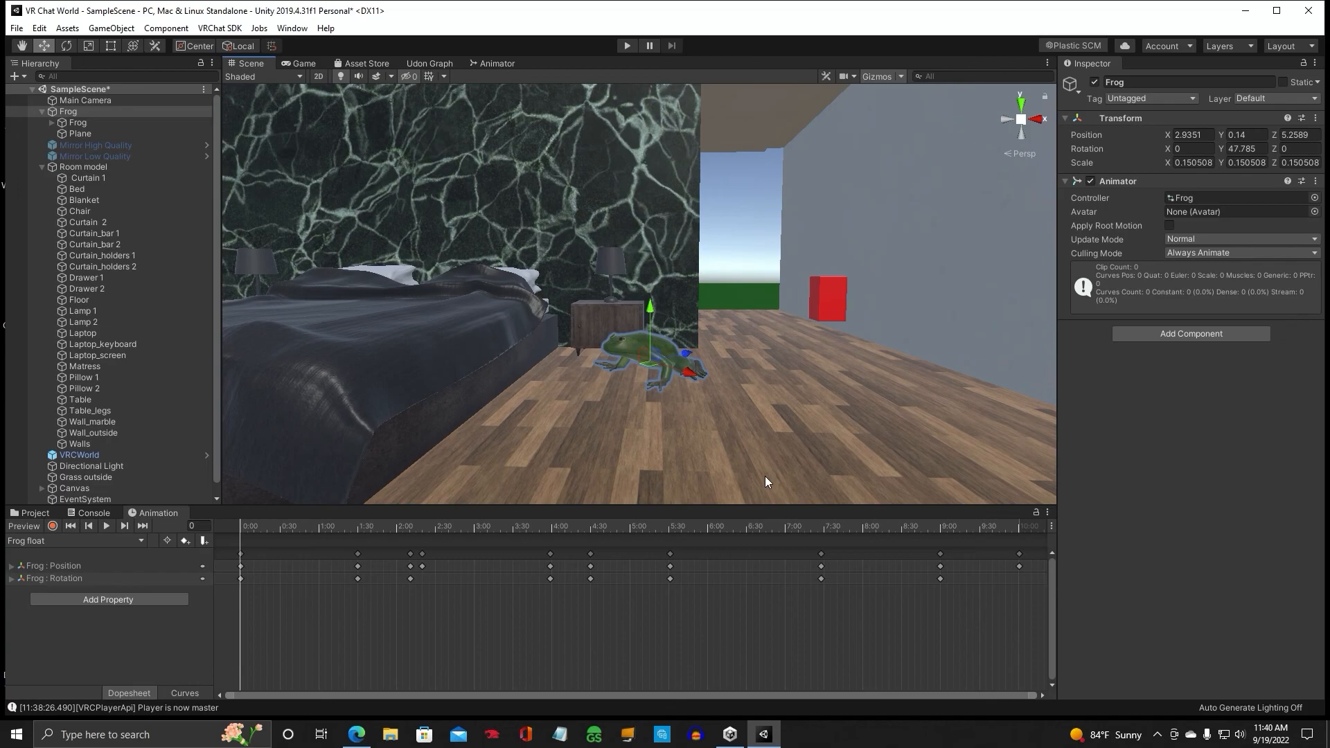
mouse_move(775, 483)
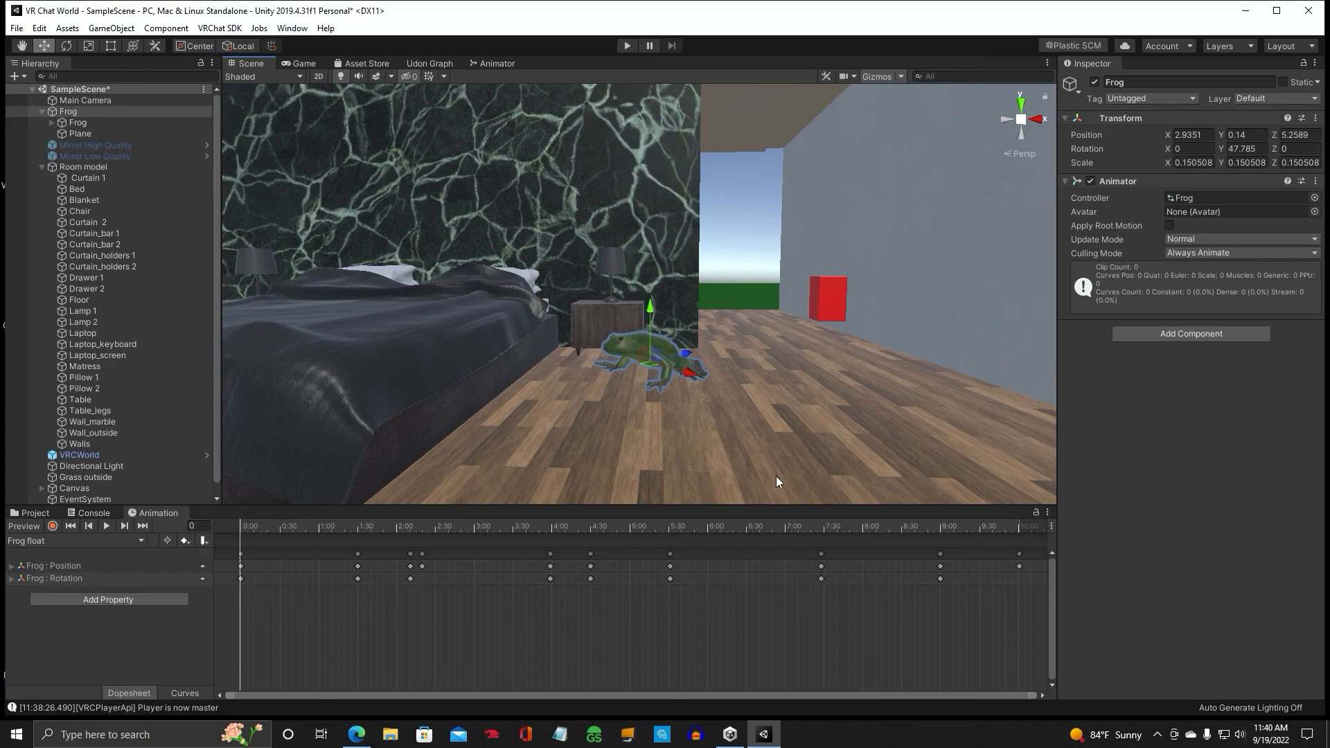
mouse_move(760, 464)
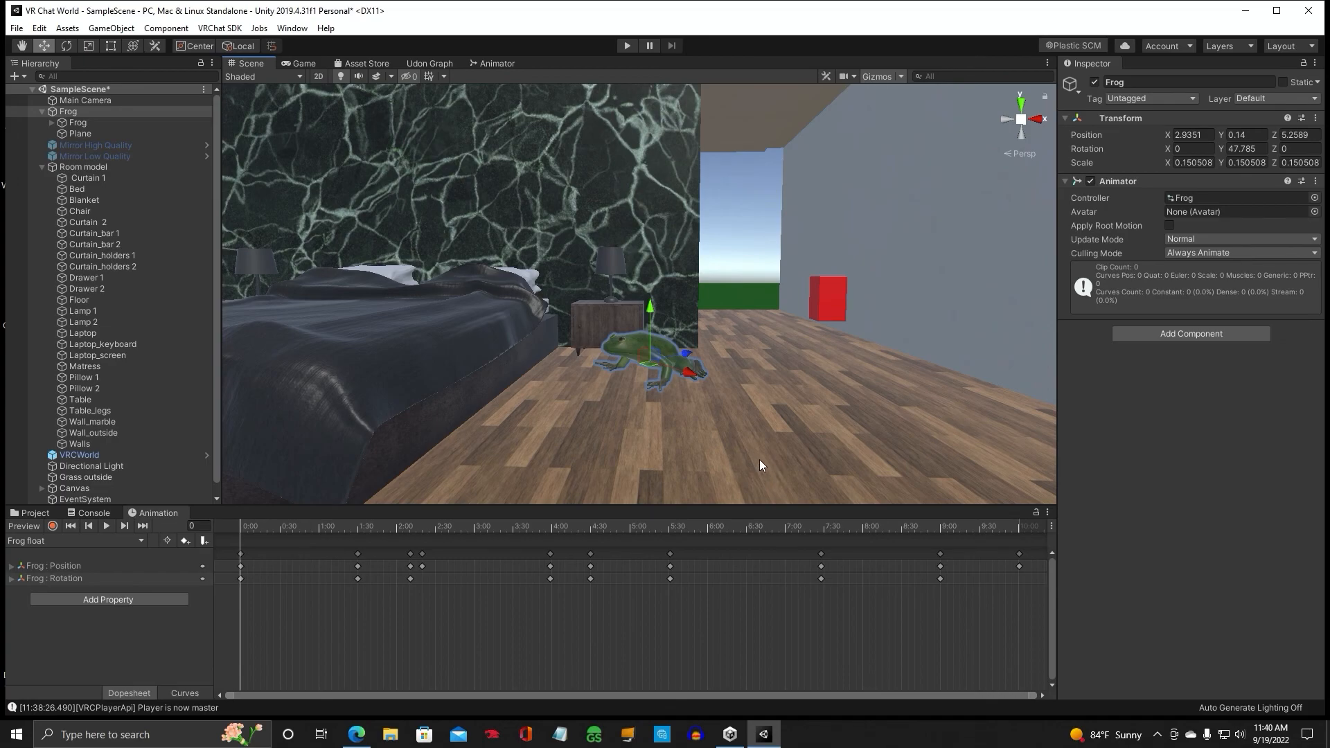